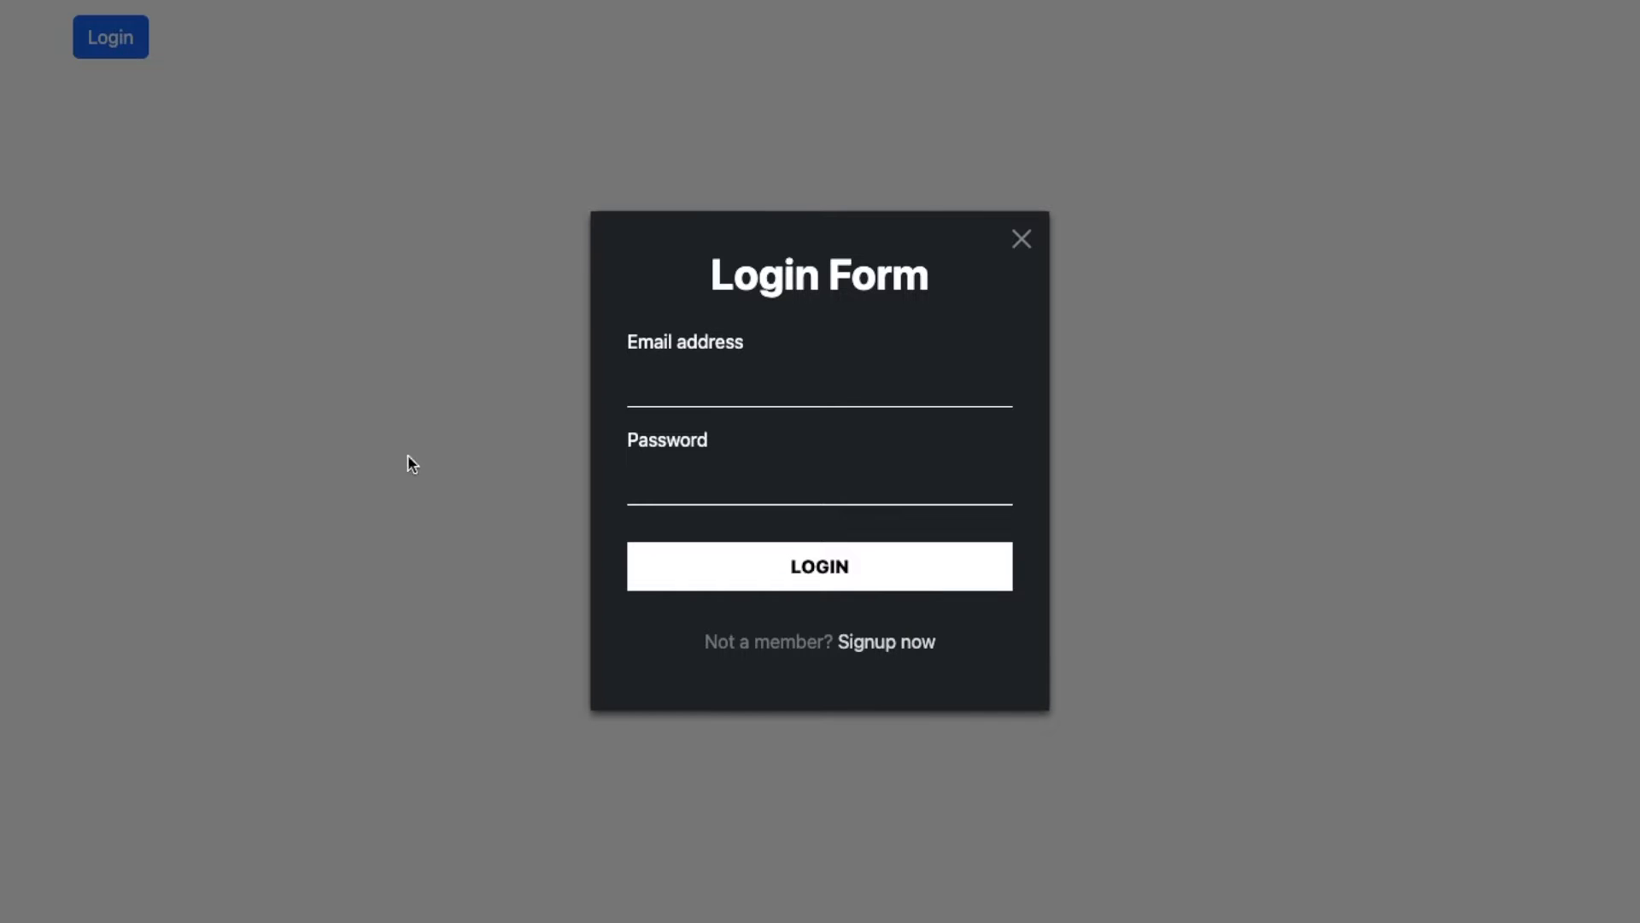
pyautogui.moveTo(963, 646)
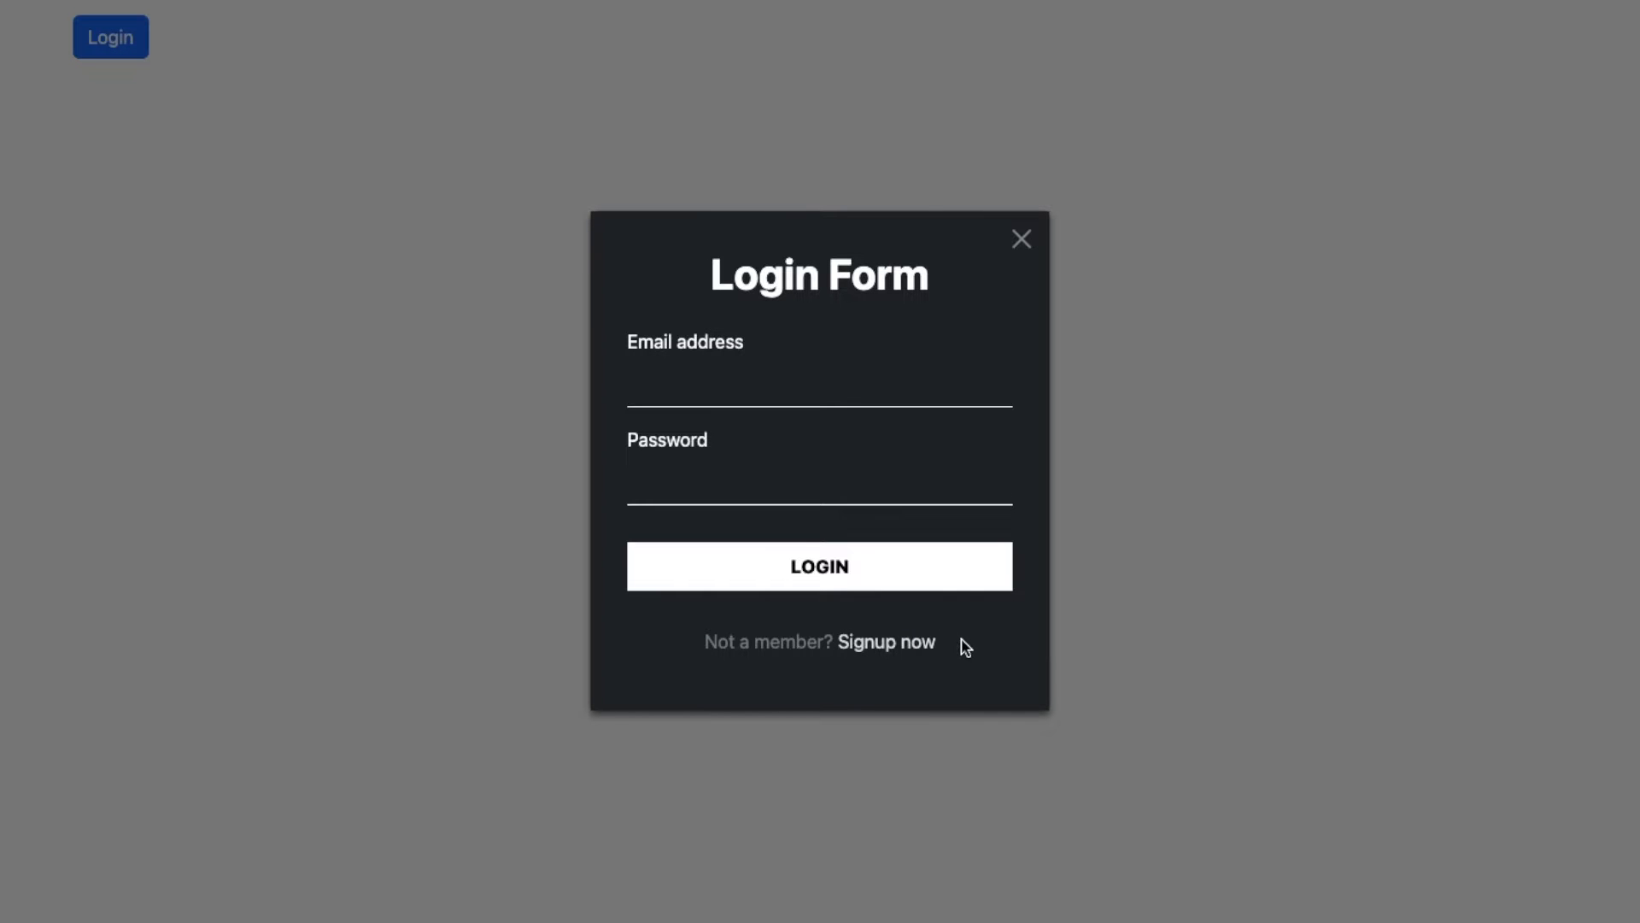
# Place the myform login form markup inside the modal-body div and preview it in the modal
pyautogui.click(1020, 240)
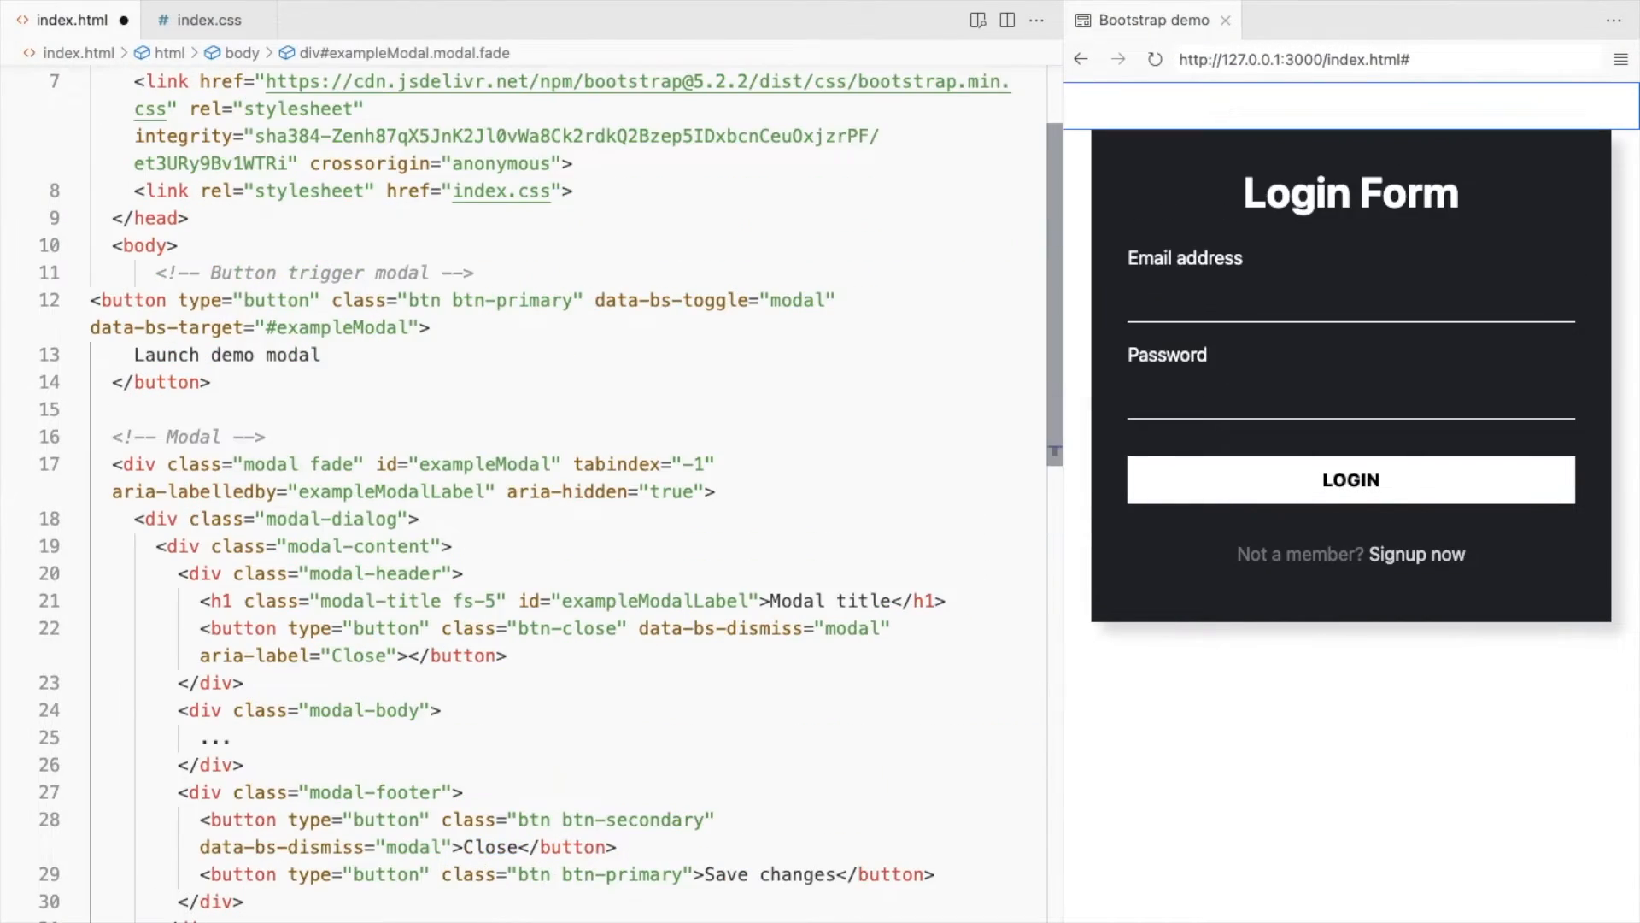
pyautogui.scroll(-3)
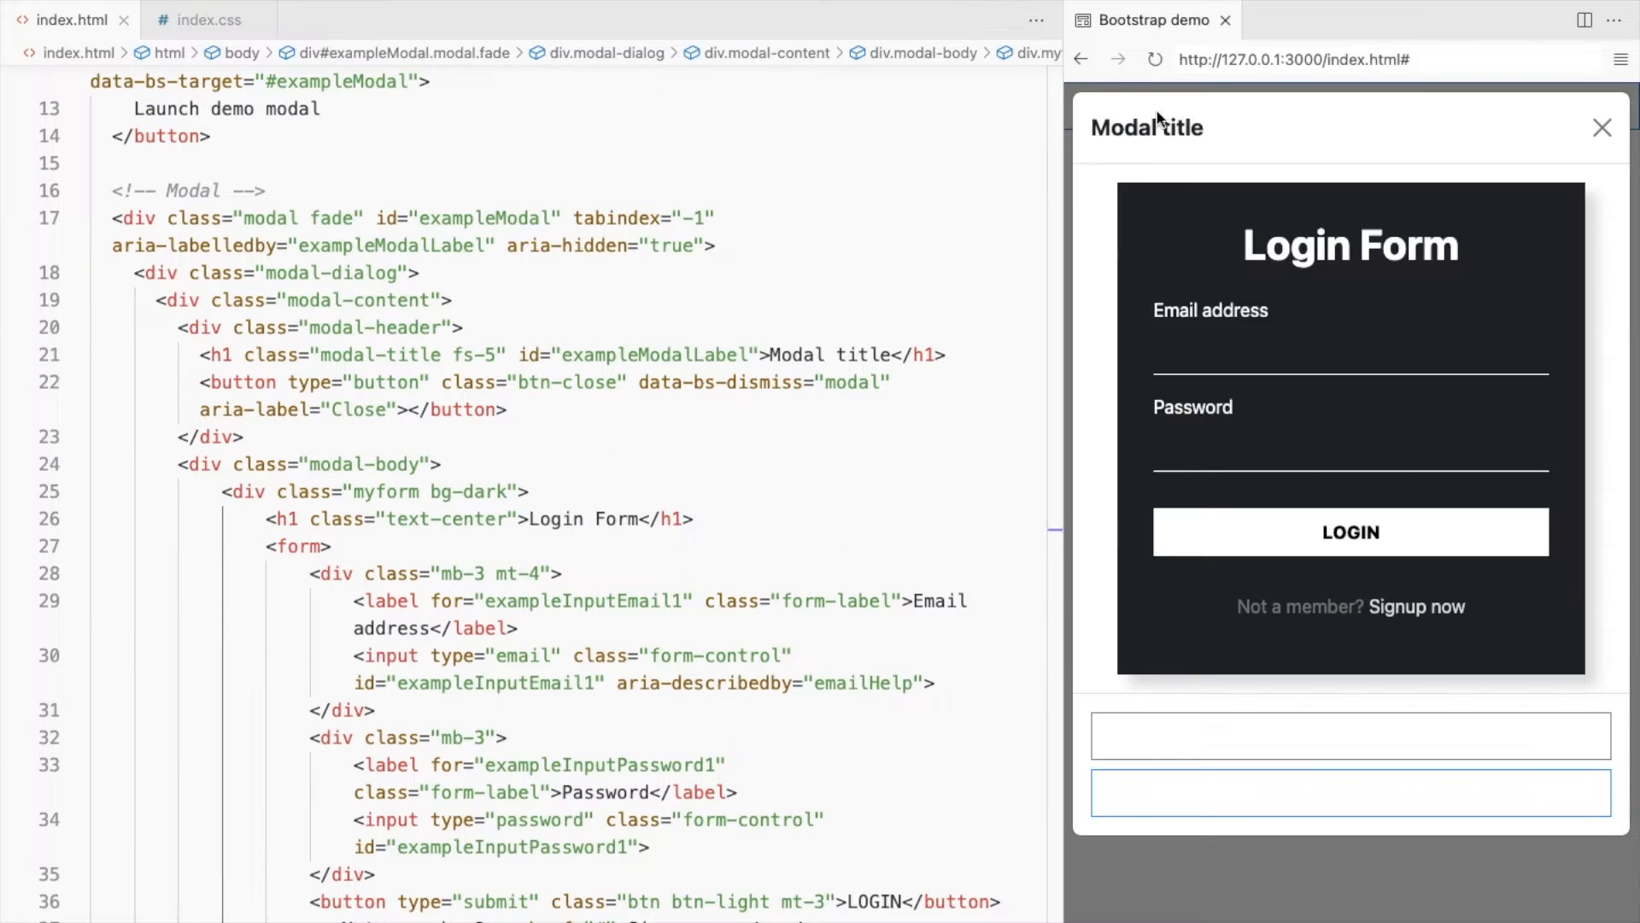
pyautogui.click(196, 19)
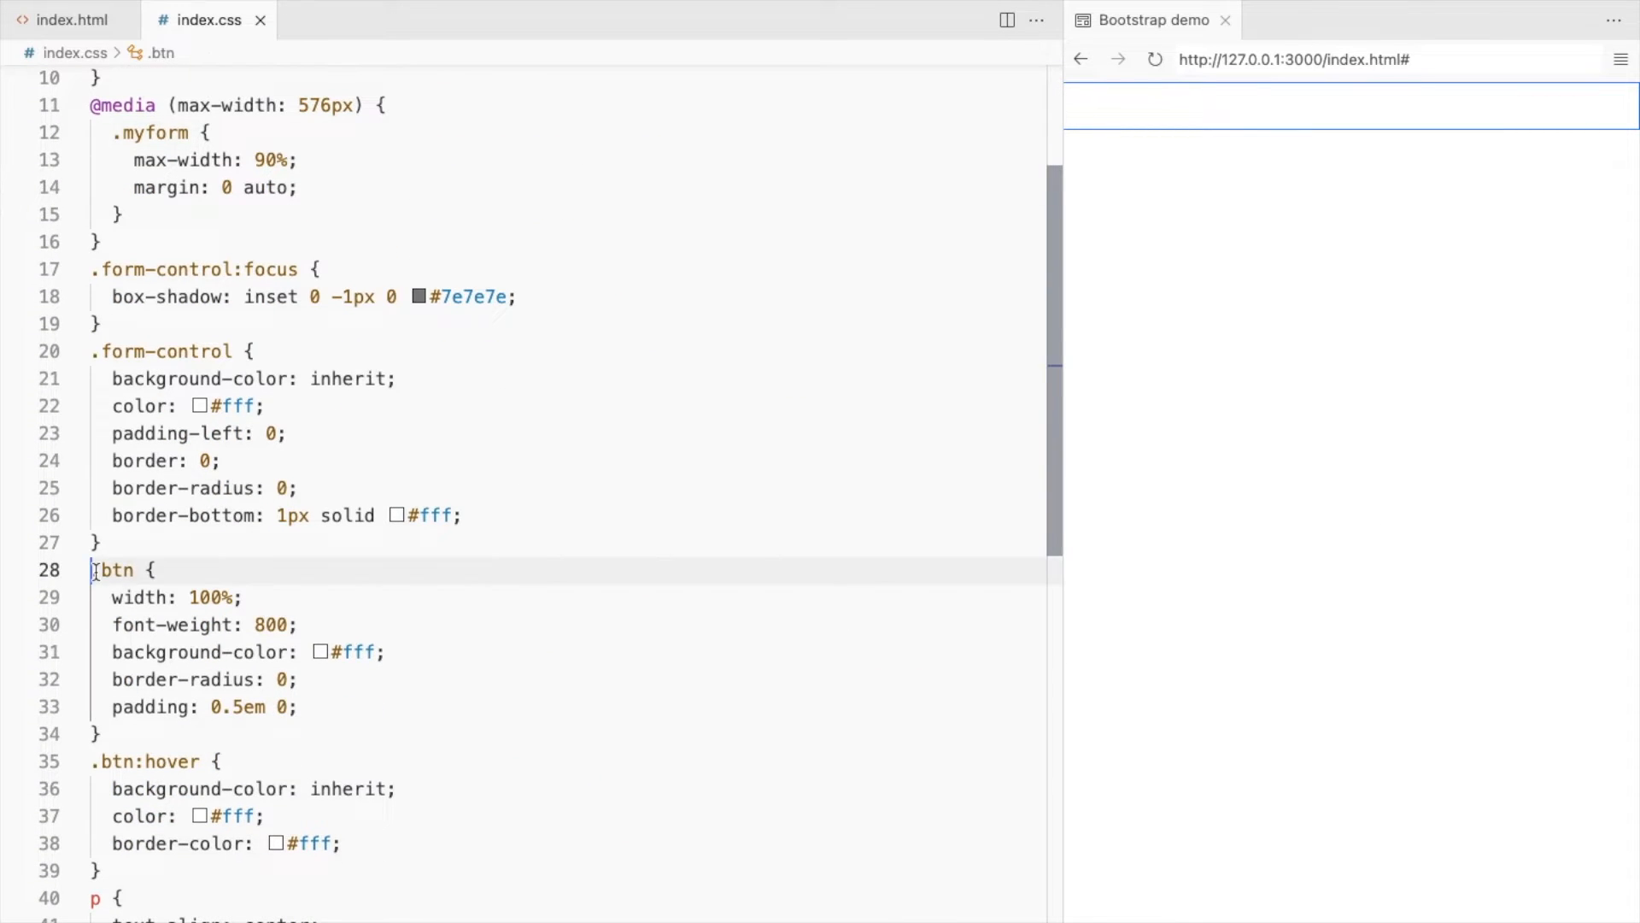
# Scope the .btn and .btn:hover rules under .myform and verify the modal's Close and Save buttons look normal
pyautogui.write('.myform')
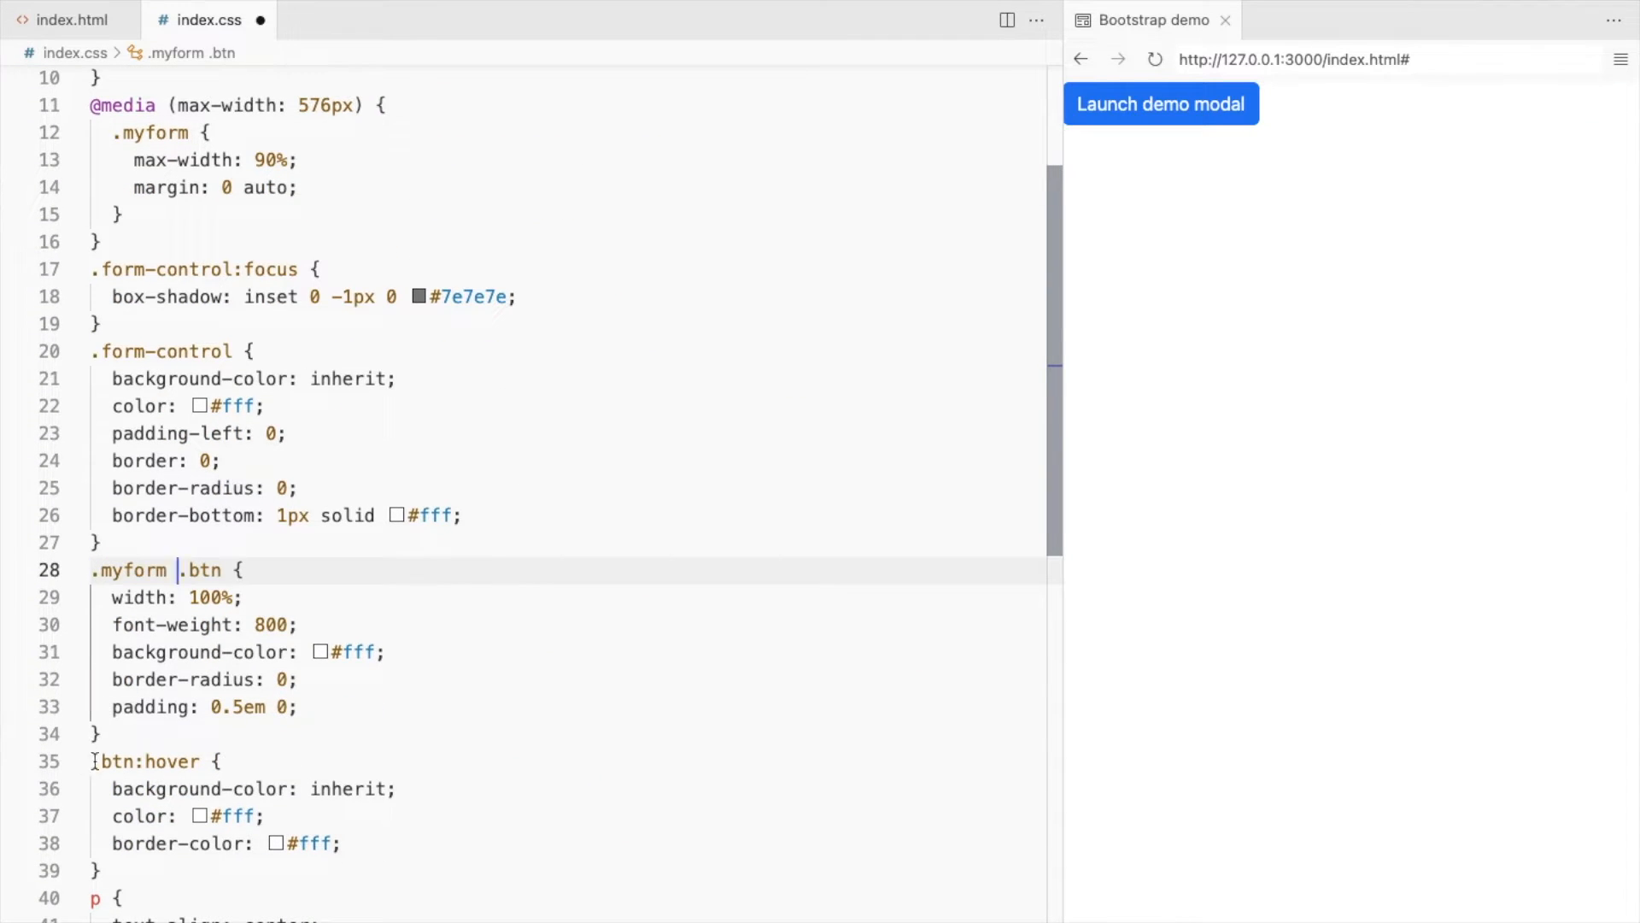
pyautogui.click(1160, 105)
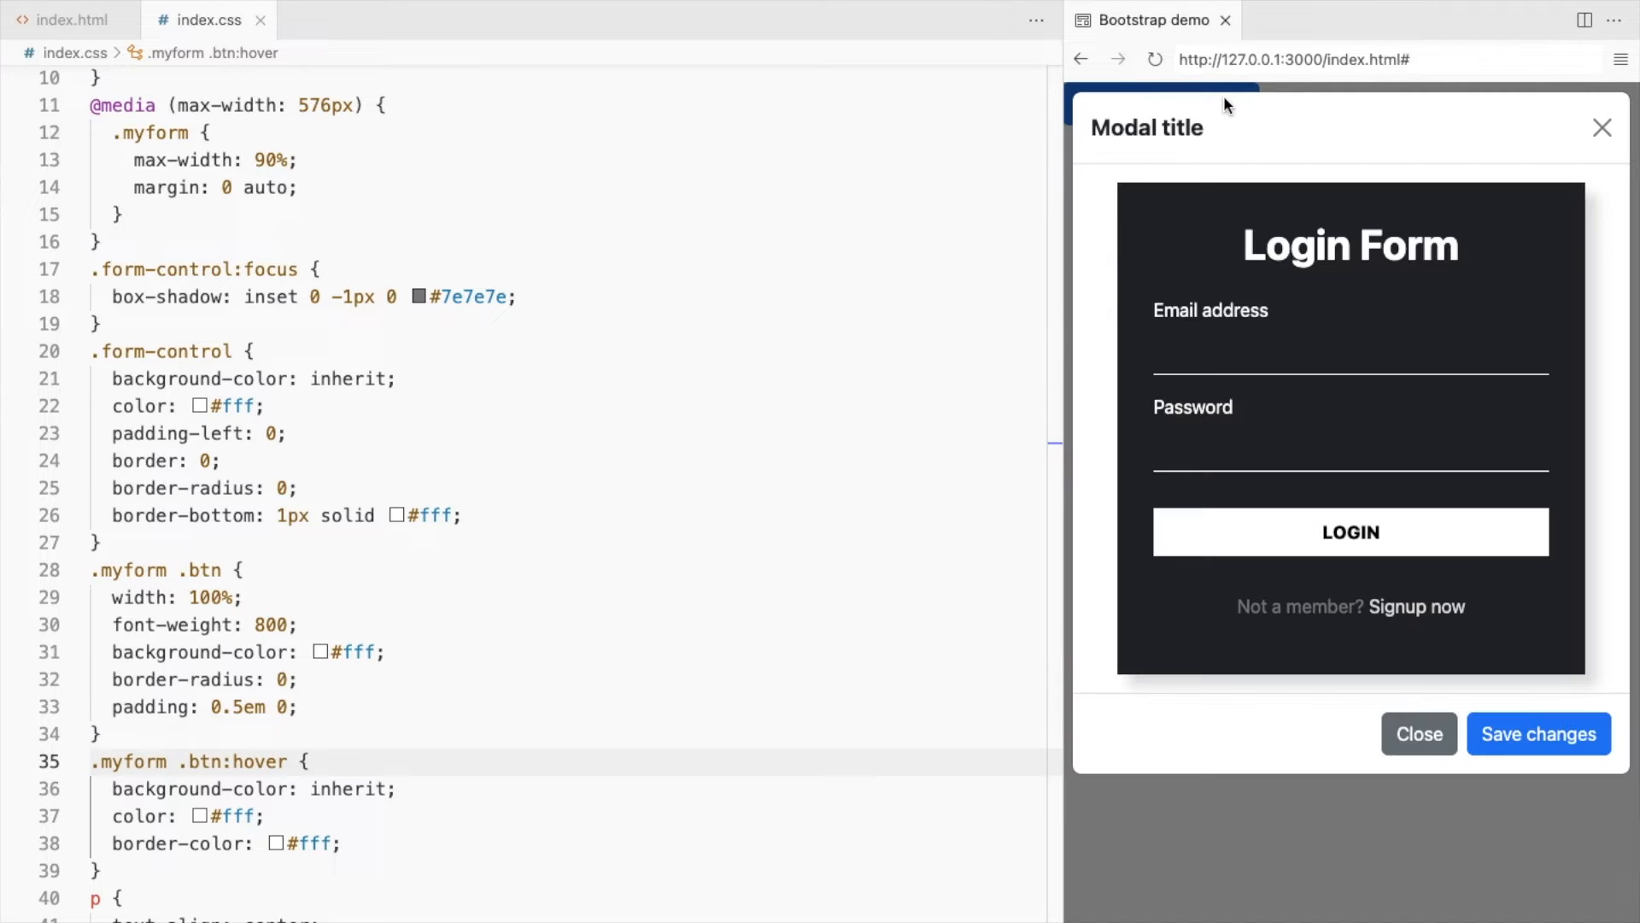
pyautogui.click(1418, 733)
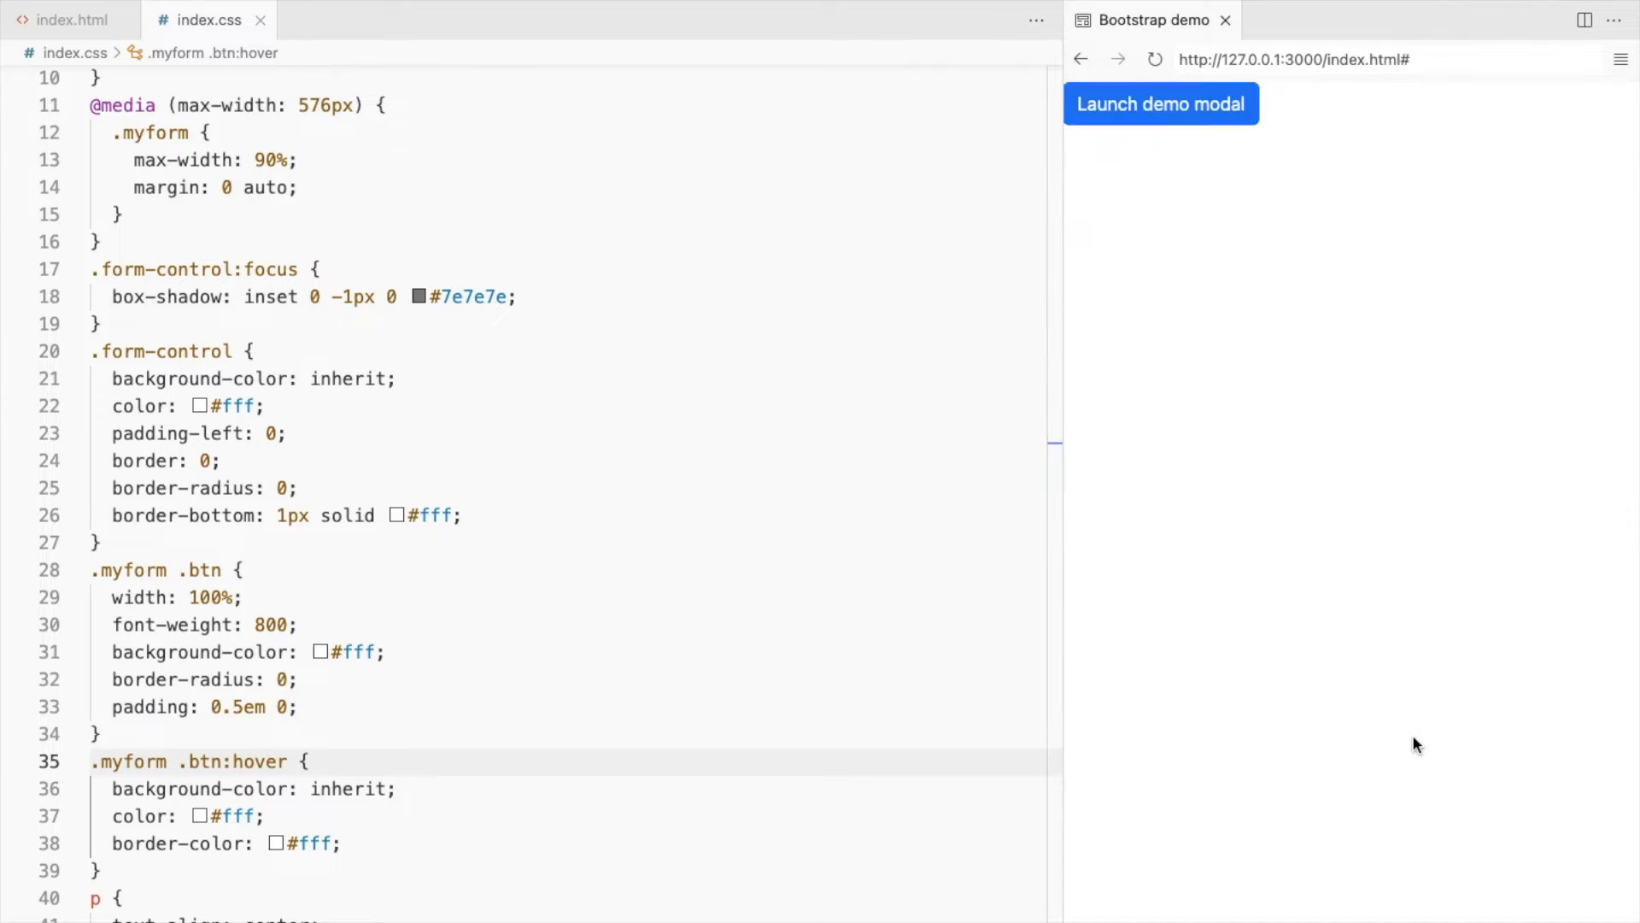
pyautogui.click(67, 19)
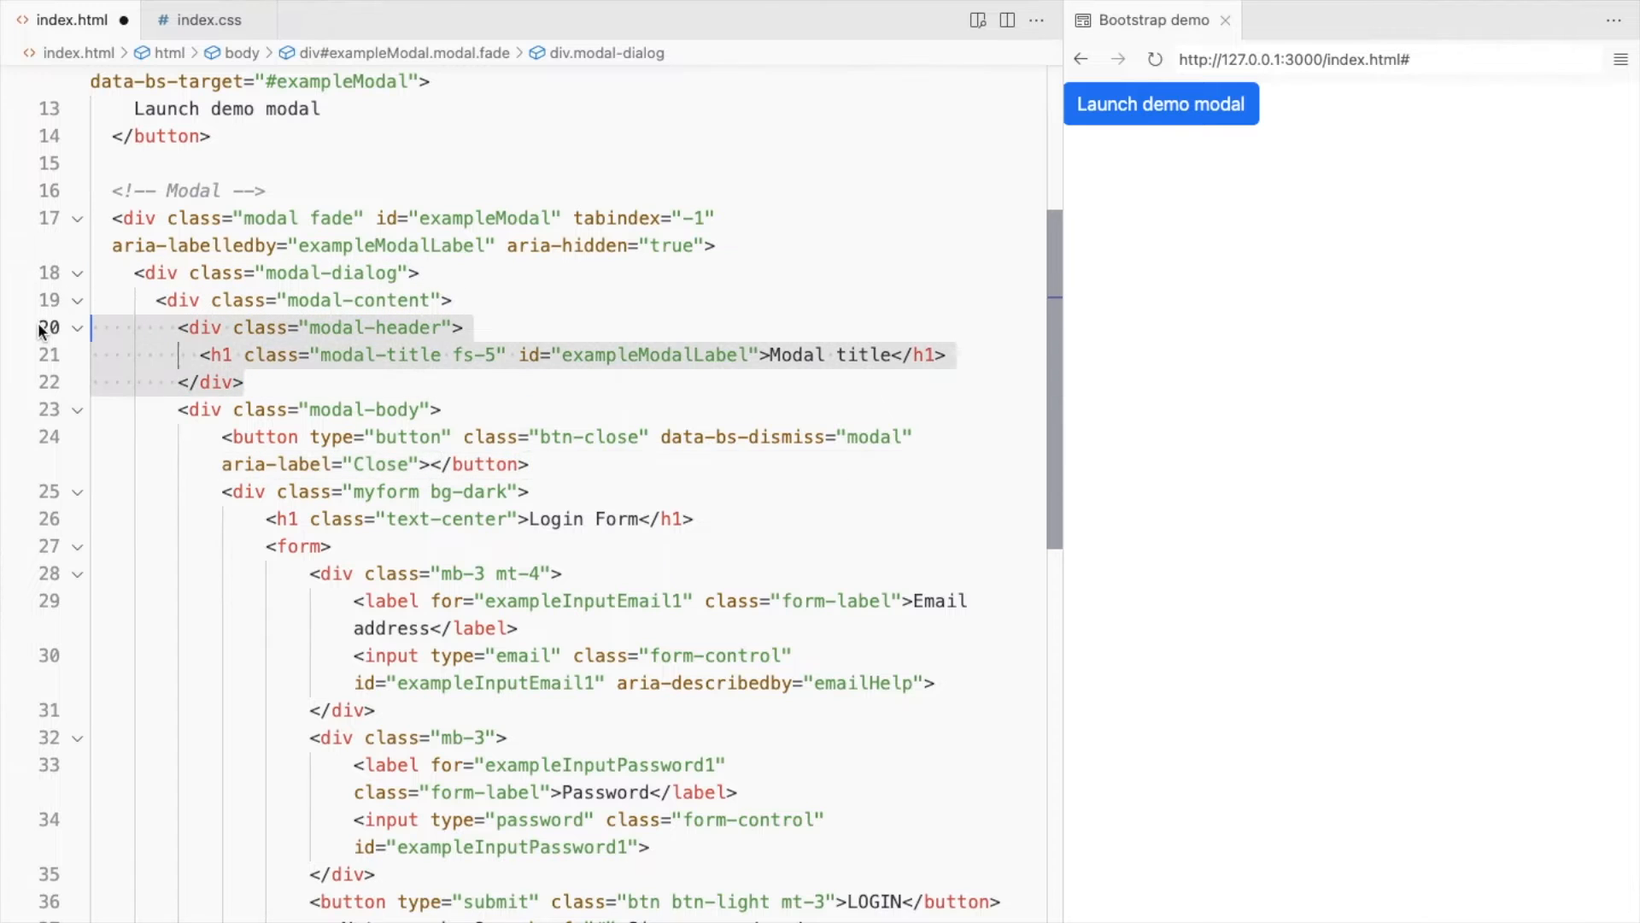
# Move the btn-close button into modal-body and remove the modal-header and modal-footer divs
pyautogui.scroll(-3)
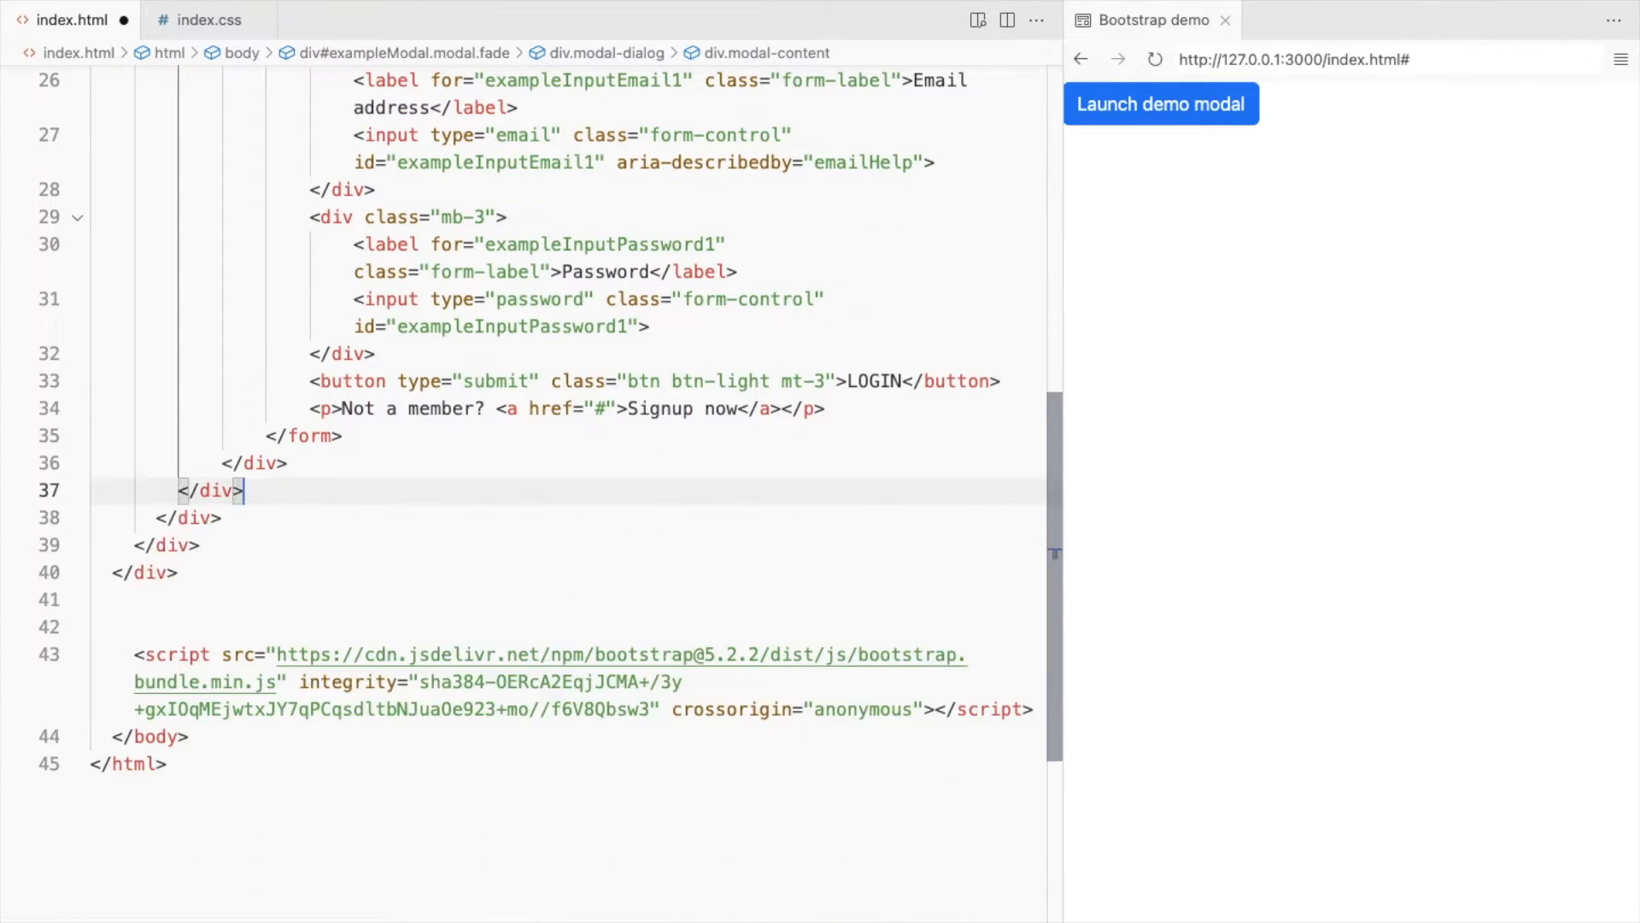
pyautogui.click(1160, 104)
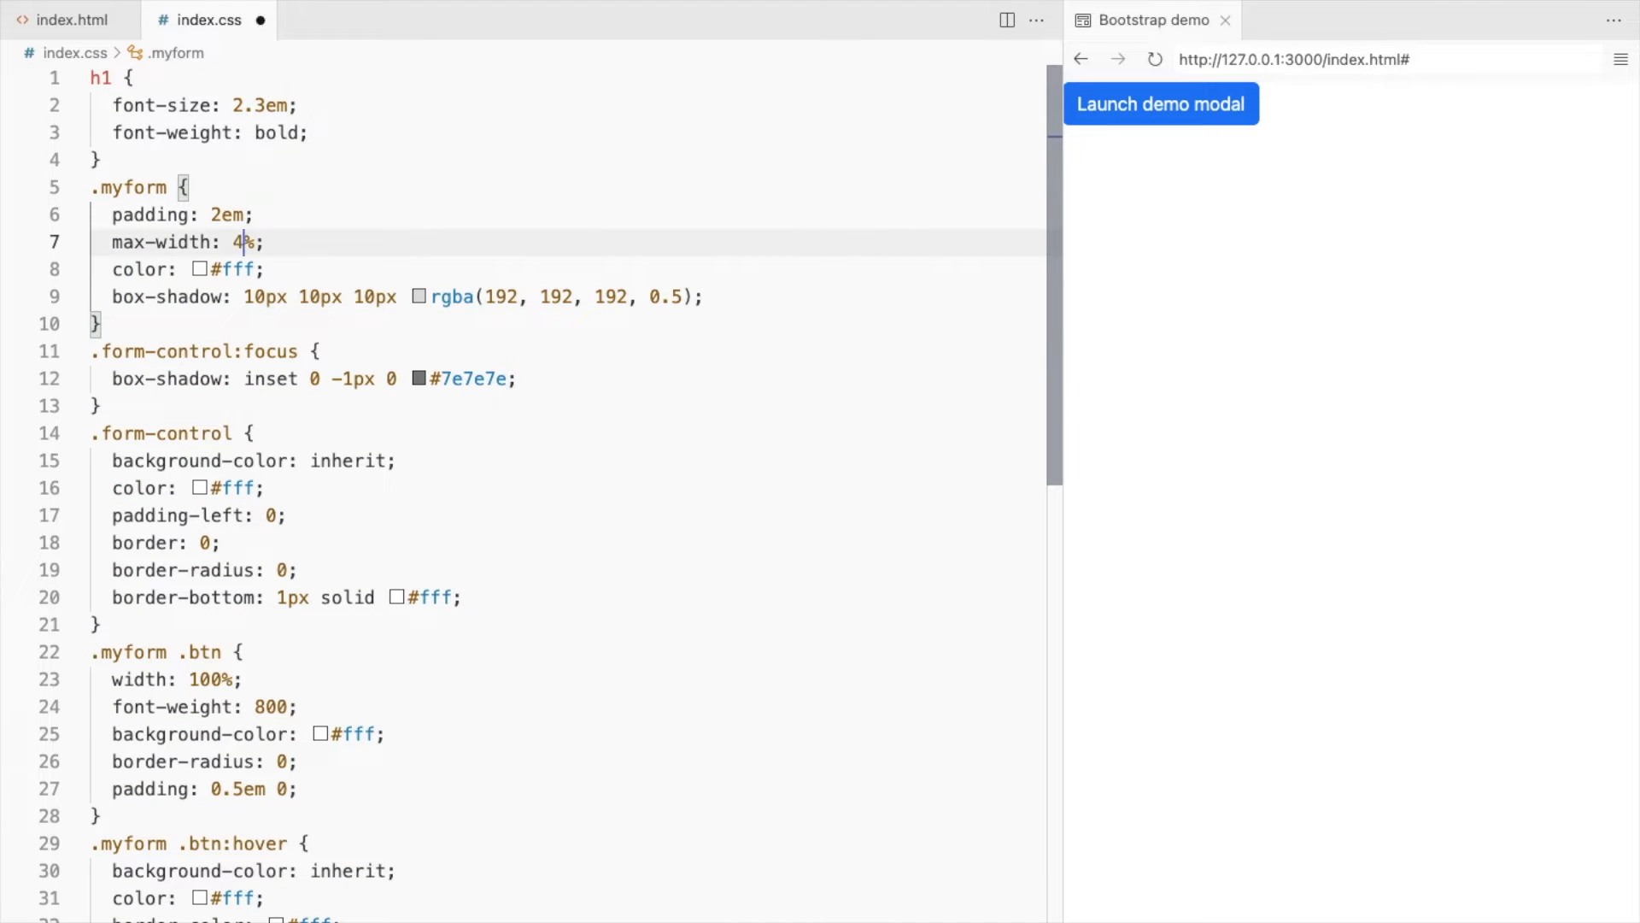
# Give .myform max-width 100%, add .modal-body { padding: 0 }, and locate the vertically centered modal example in the Bootstrap docs
pyautogui.write('100')
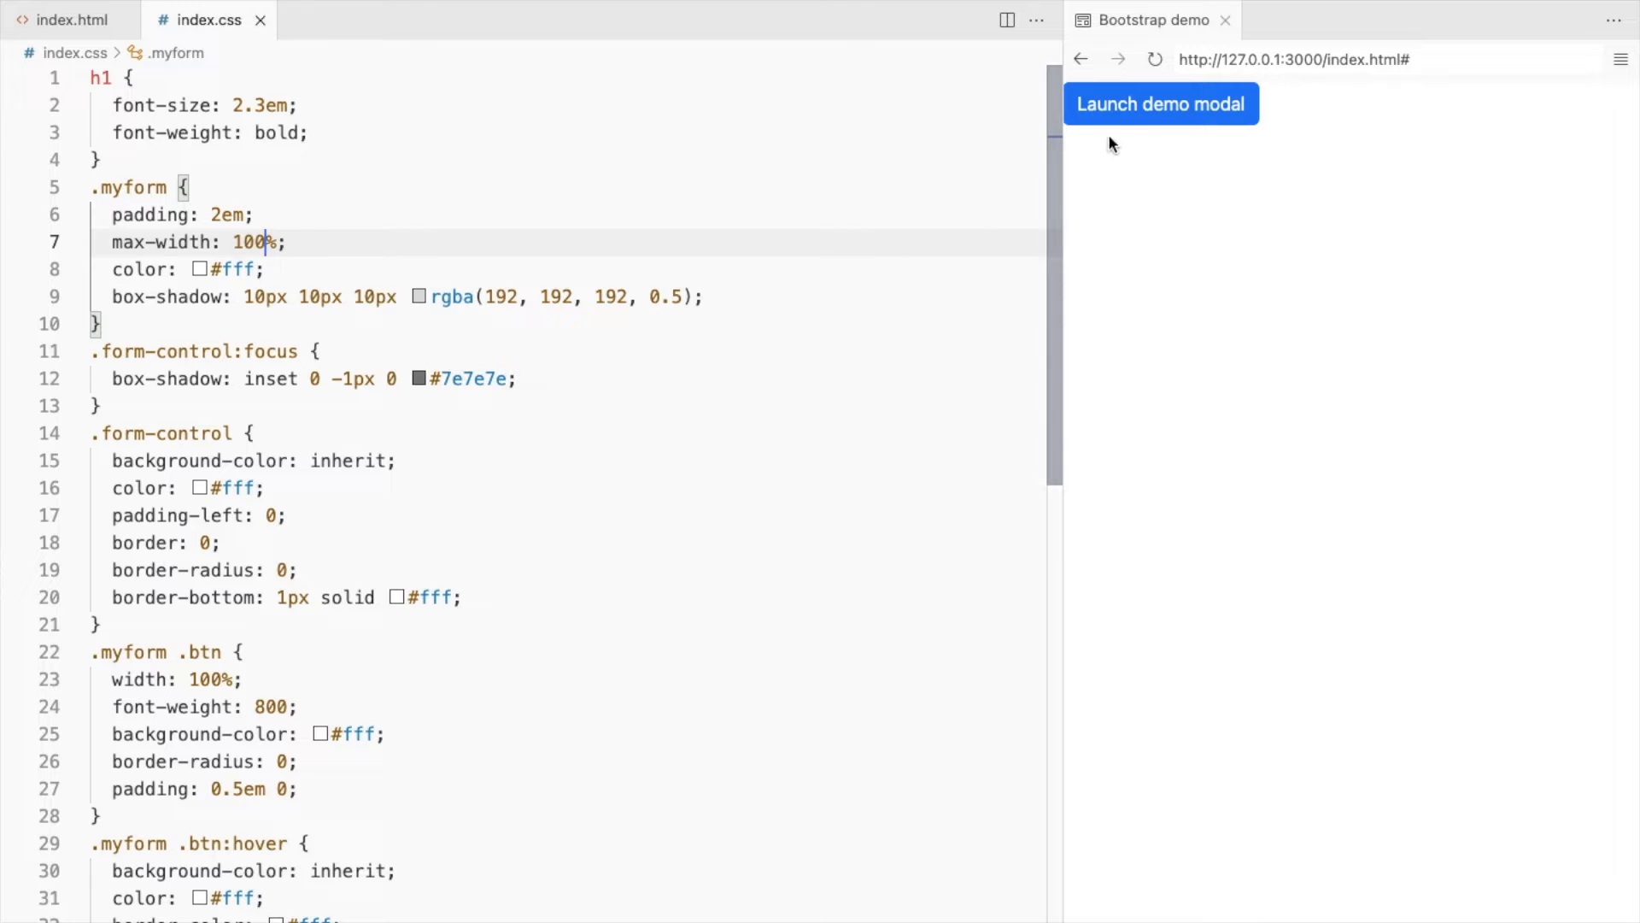
pyautogui.click(1160, 104)
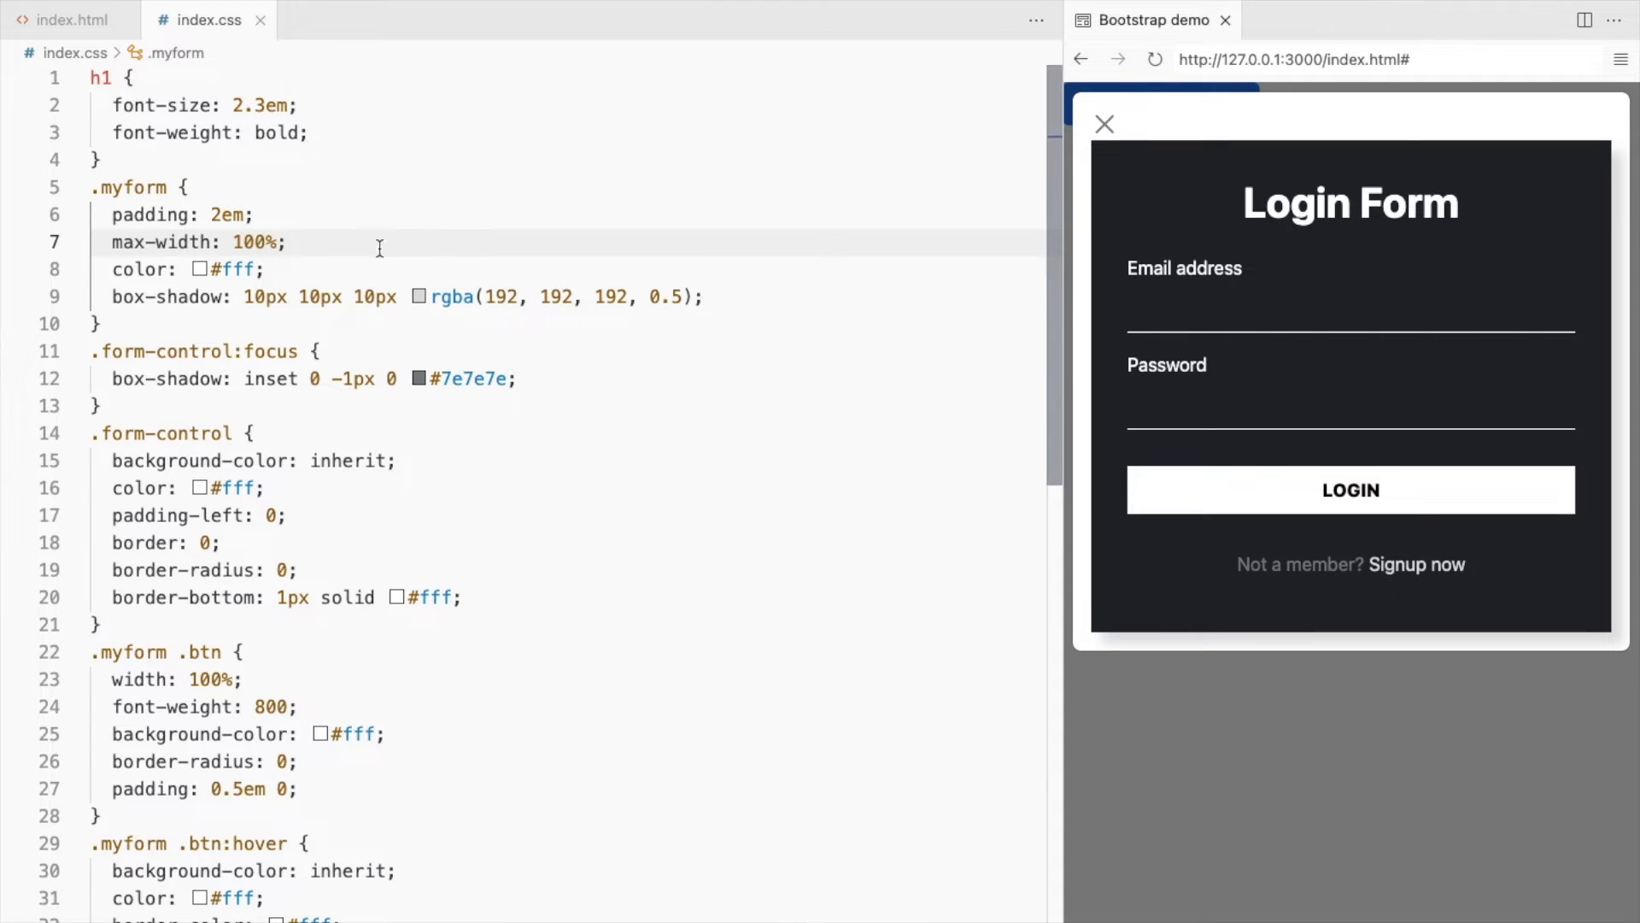
pyautogui.write('.modal')
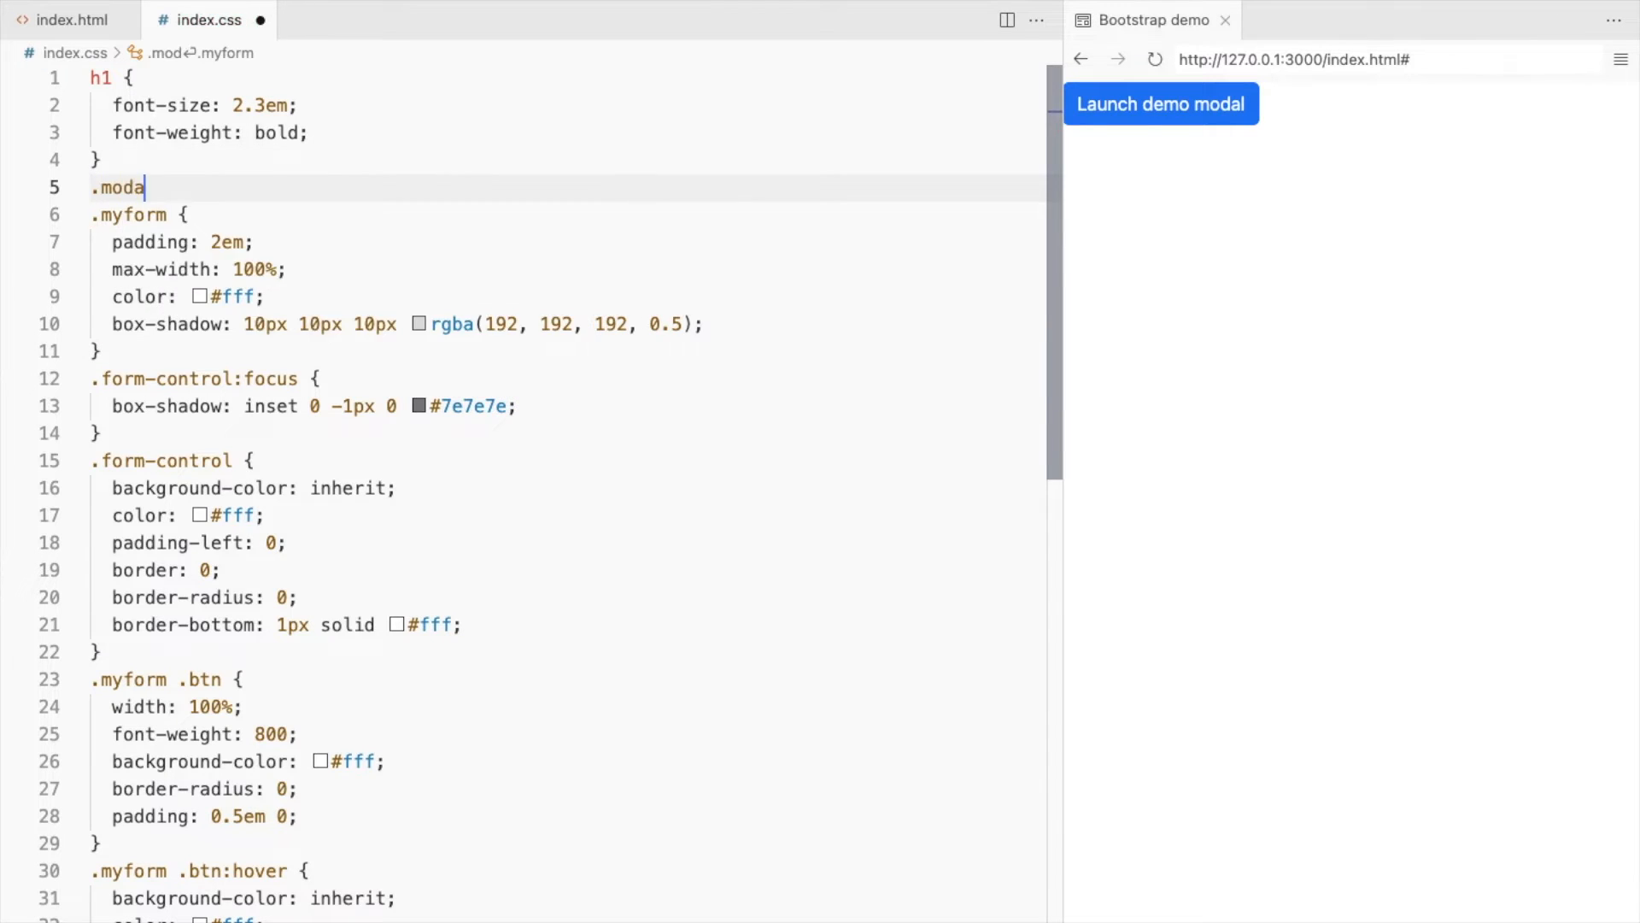
pyautogui.write('l-body{')
pyautogui.write('padding: 0;')
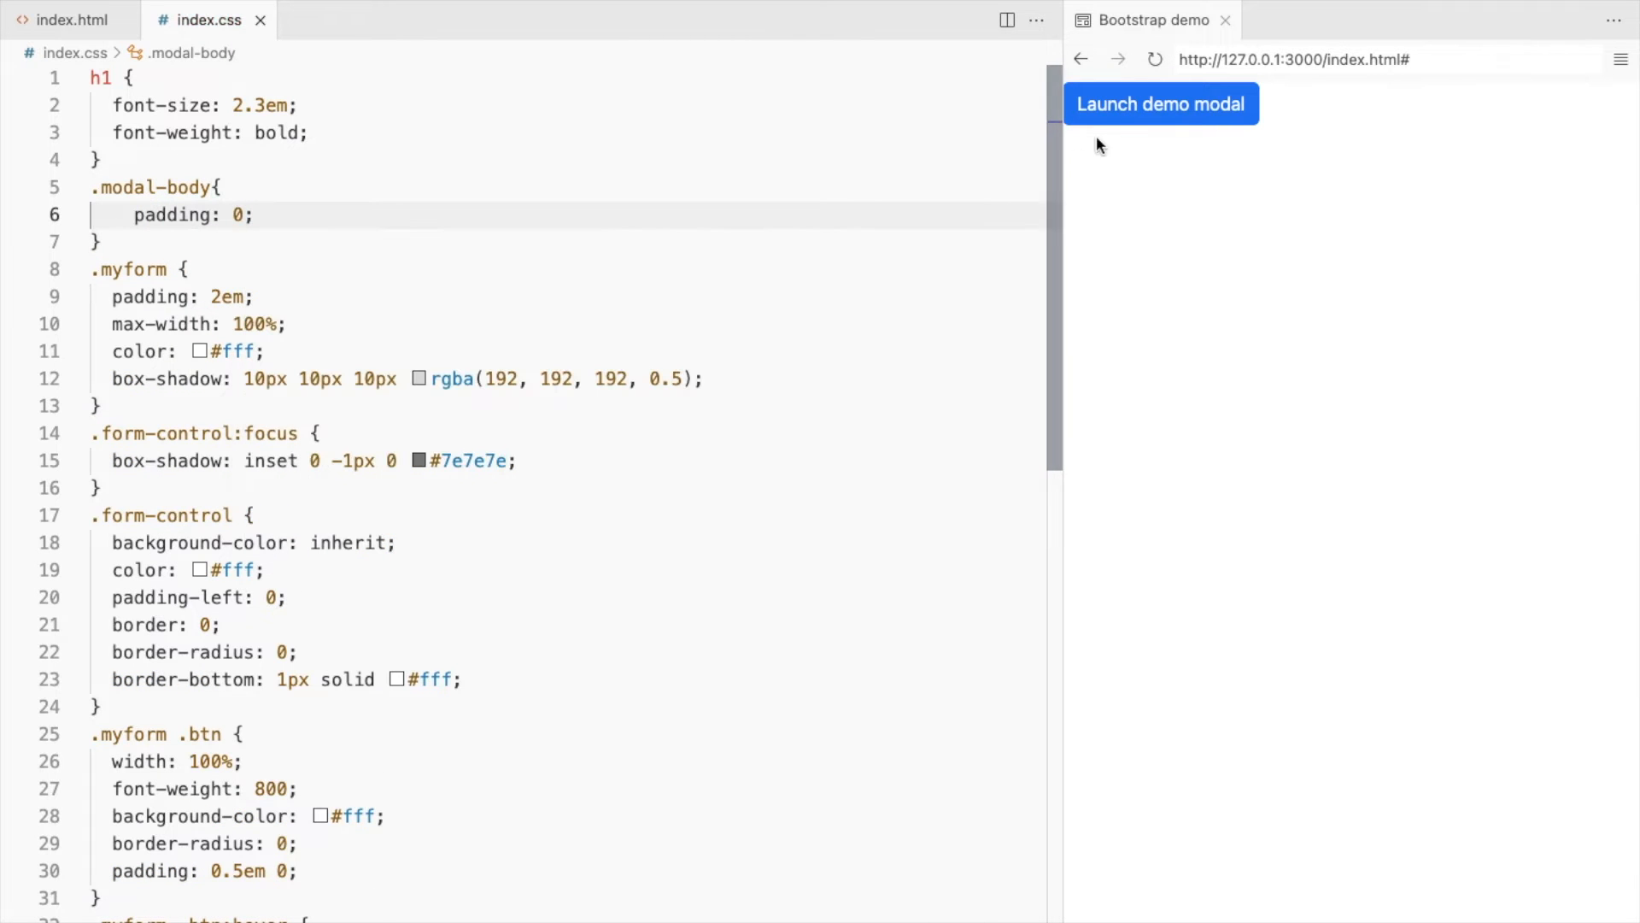
pyautogui.click(1160, 104)
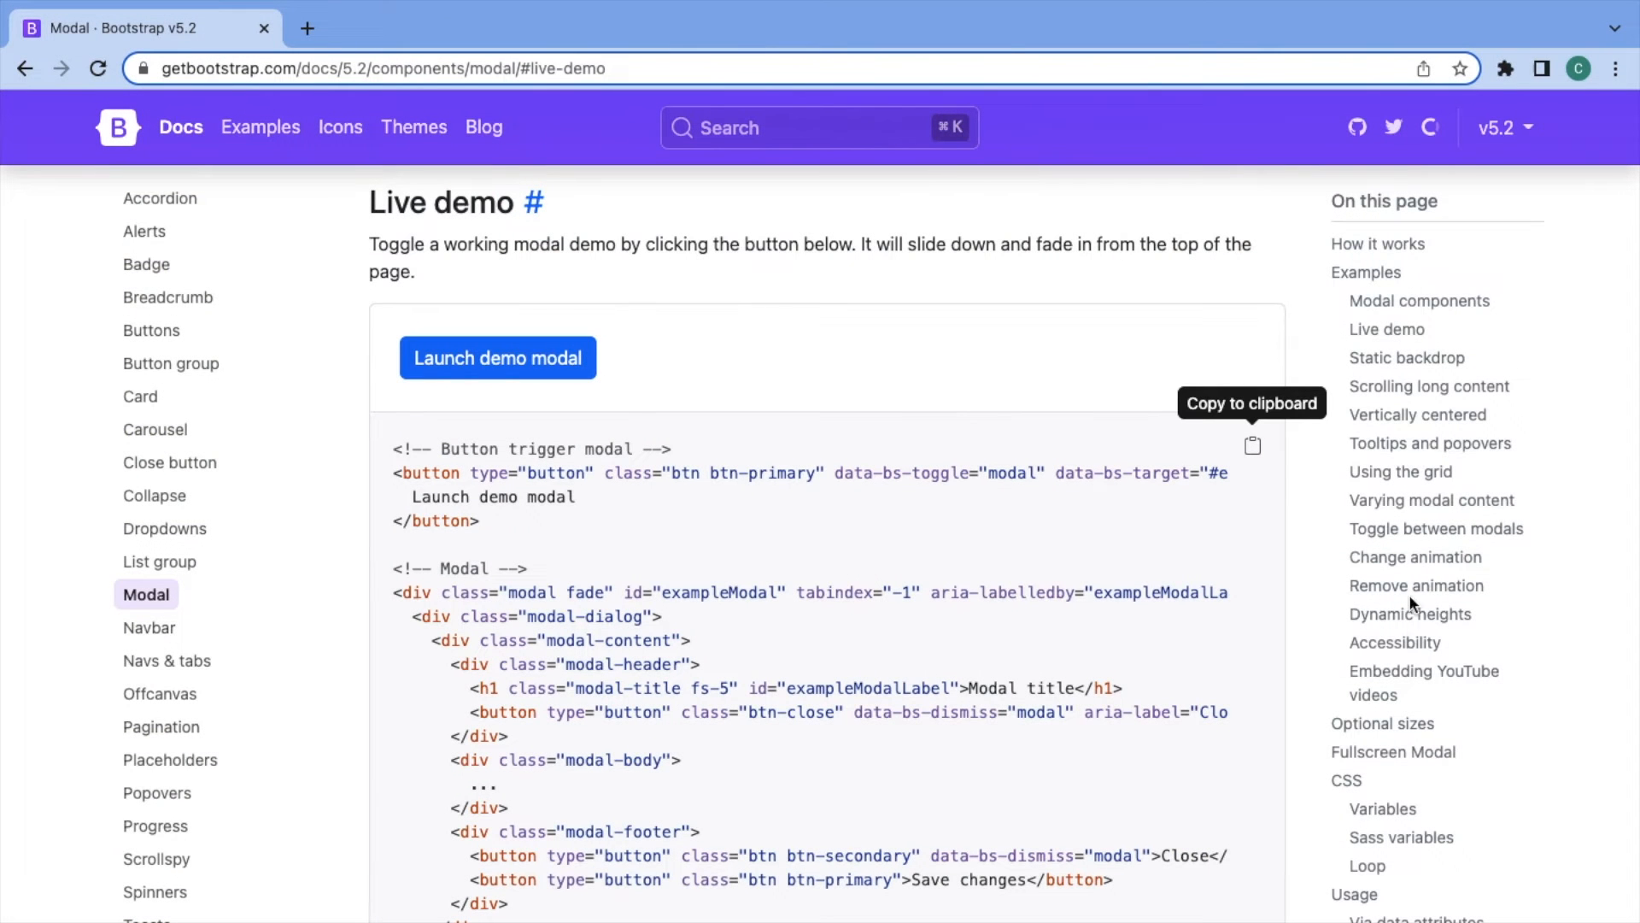
pyautogui.click(1418, 413)
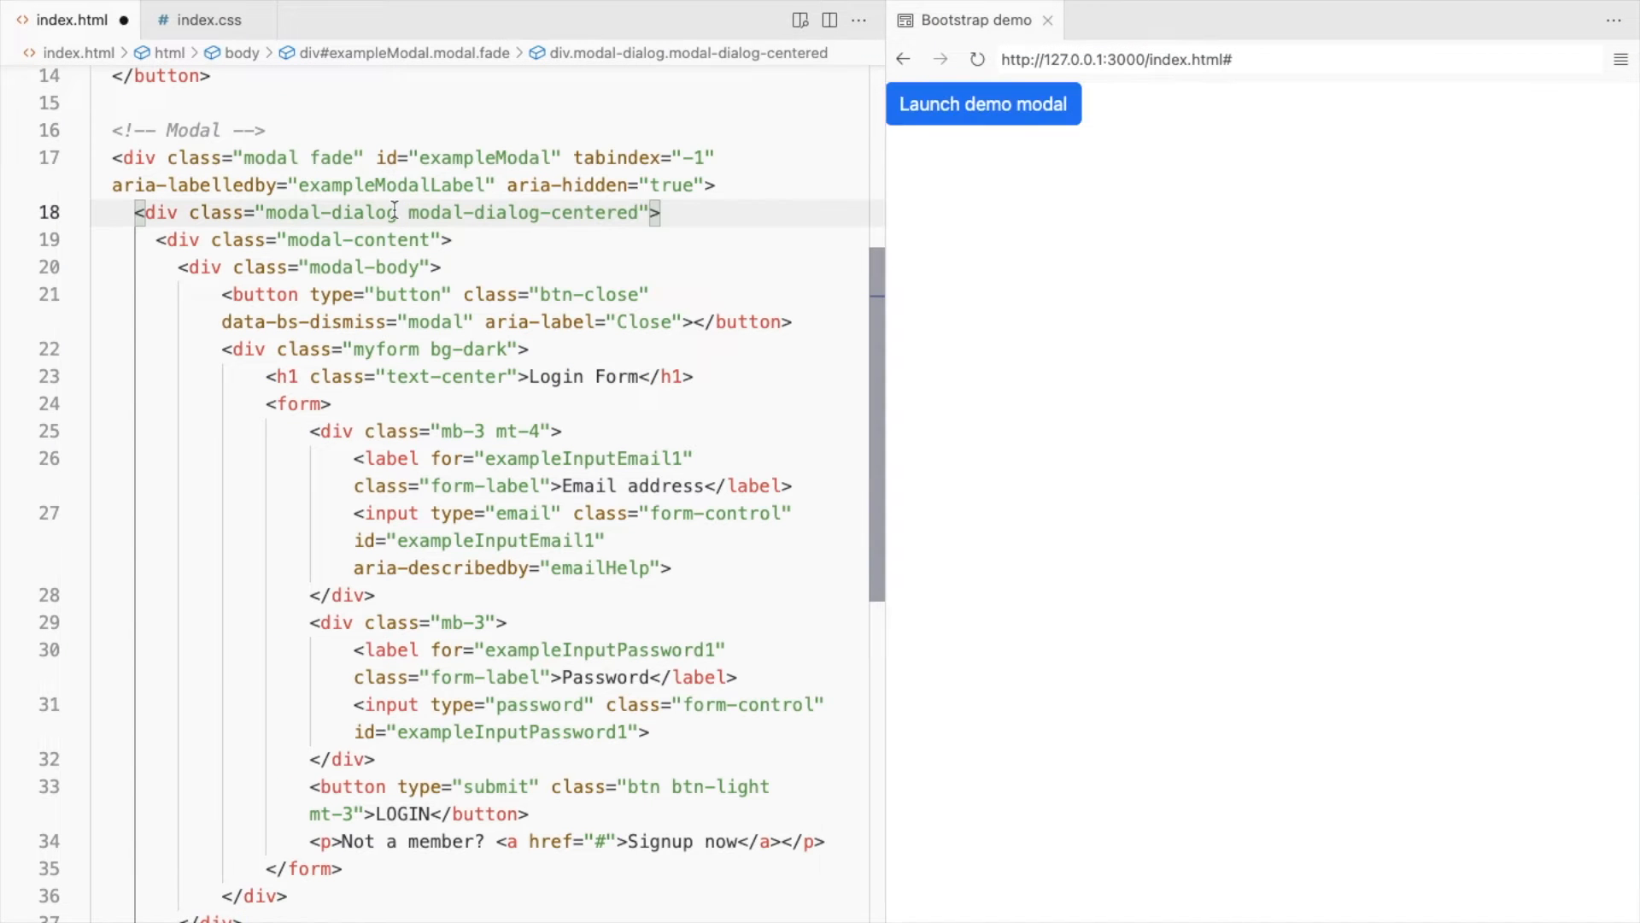
# Add modal-dialog-centered to the modal-dialog div and confirm the login modal appears centered
pyautogui.click(981, 104)
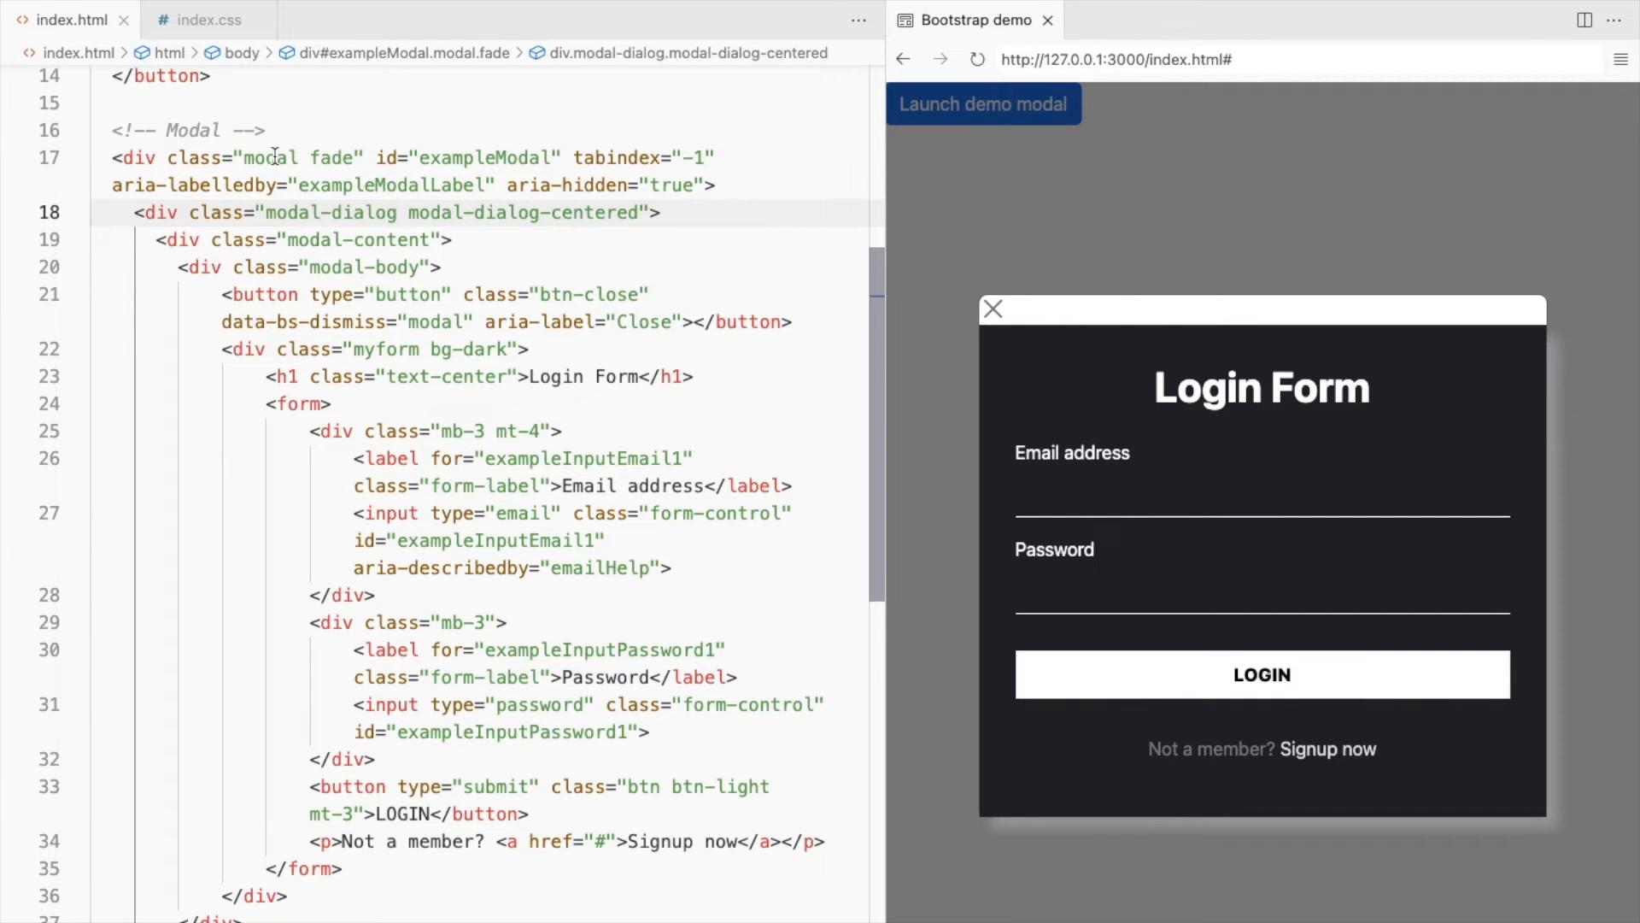
pyautogui.click(205, 19)
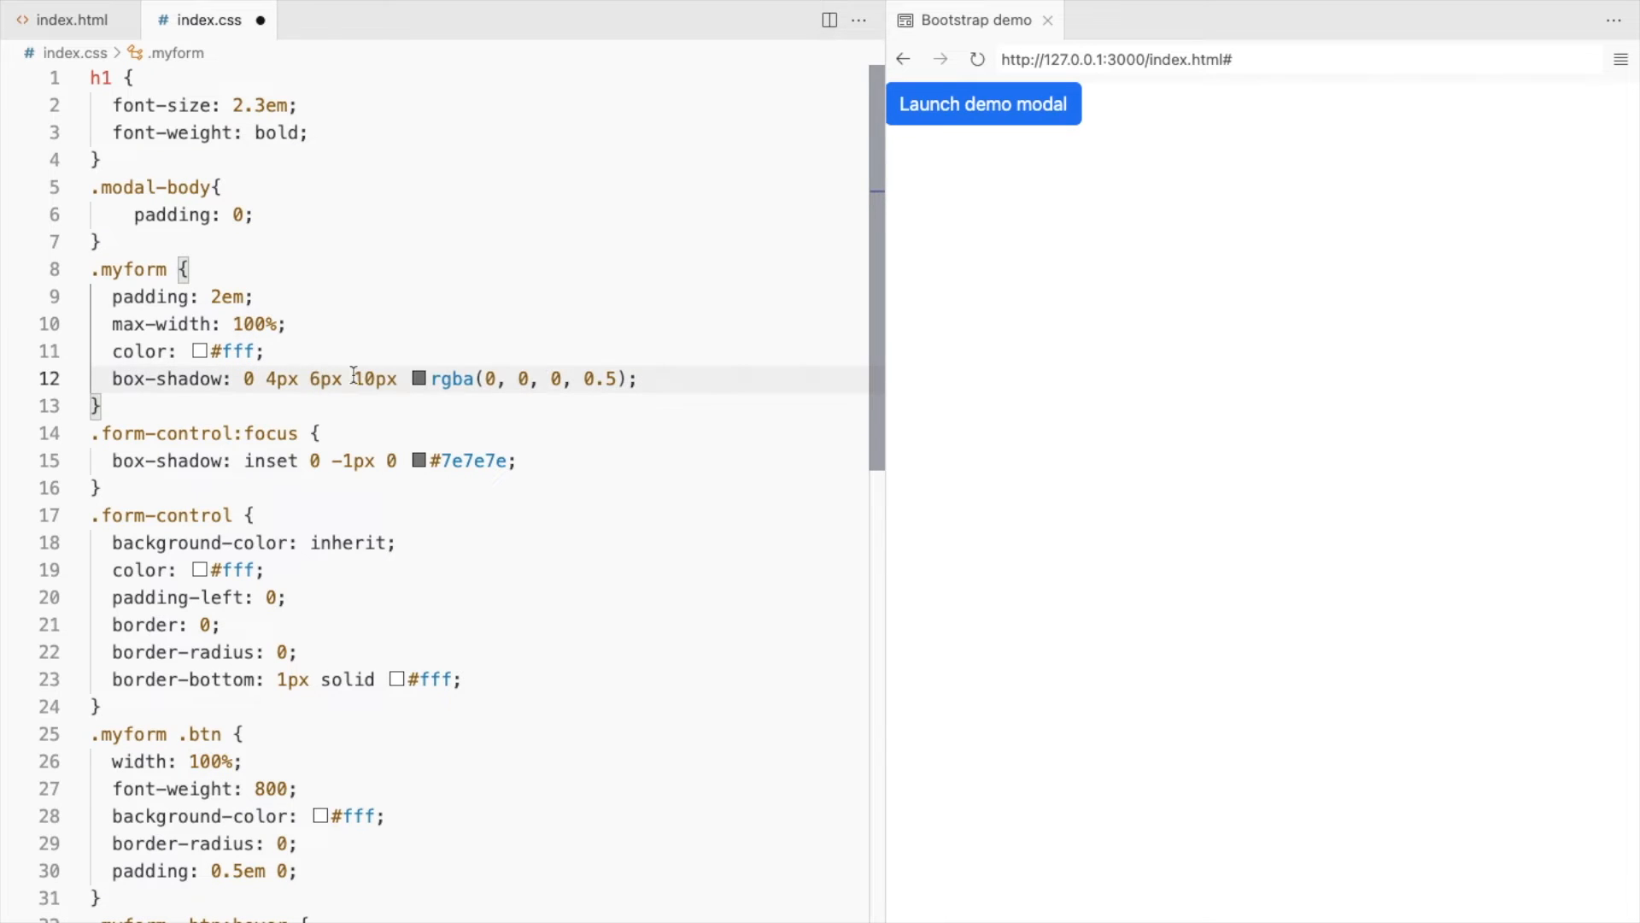
# Reduce the .myform box-shadow spread from 10px to 0px and check the modal in the preview
pyautogui.click(981, 104)
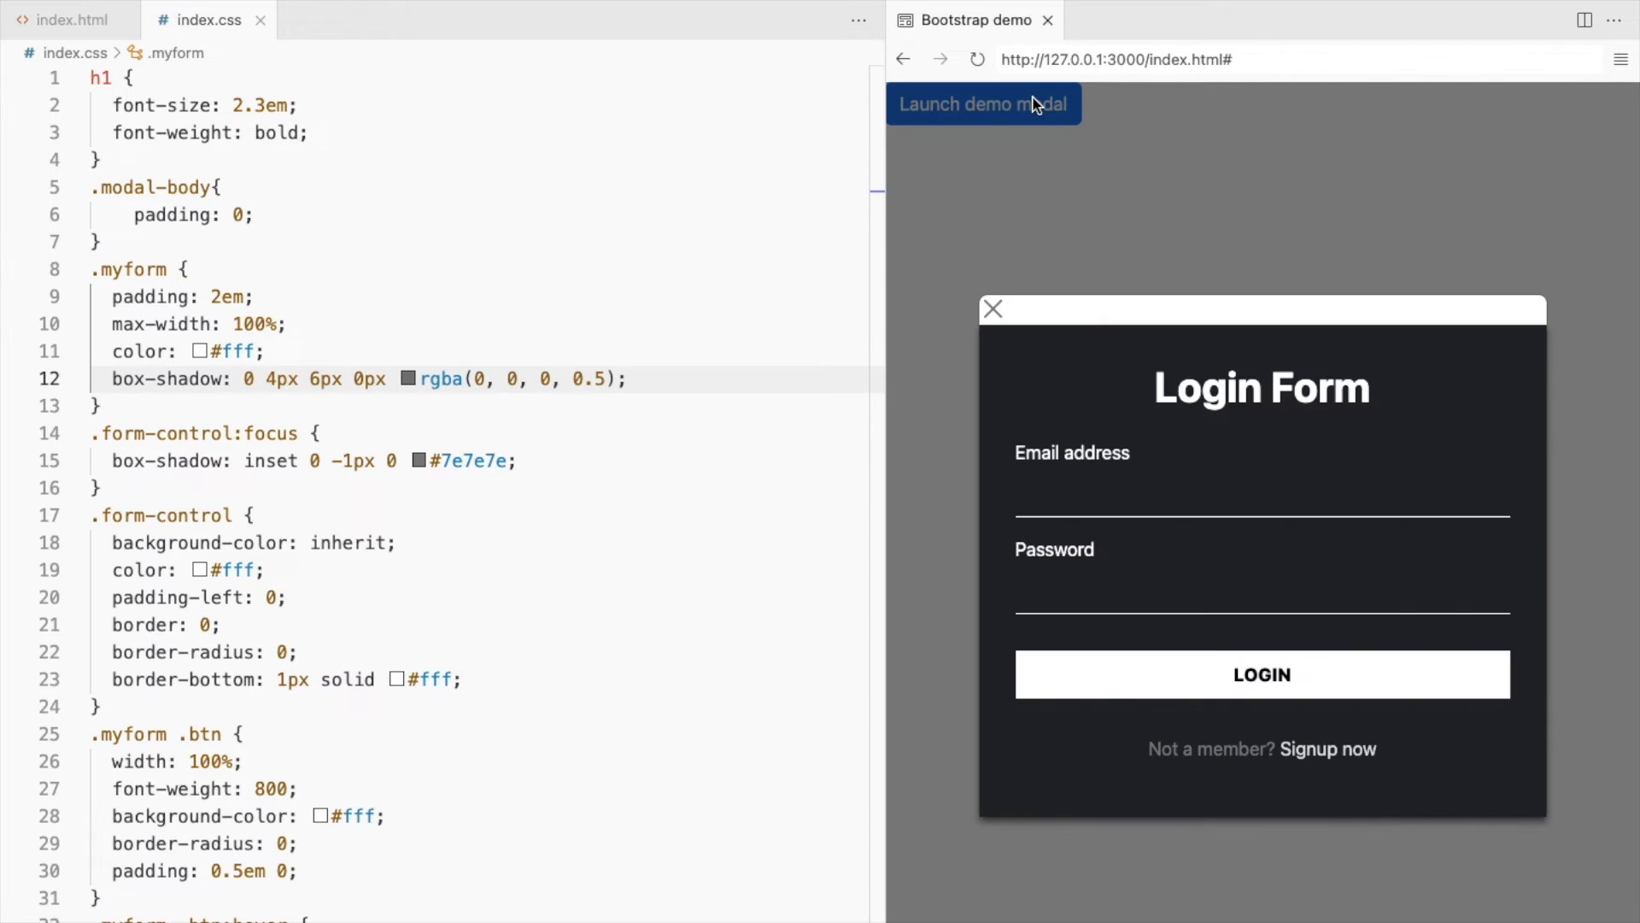
pyautogui.moveTo(993, 311)
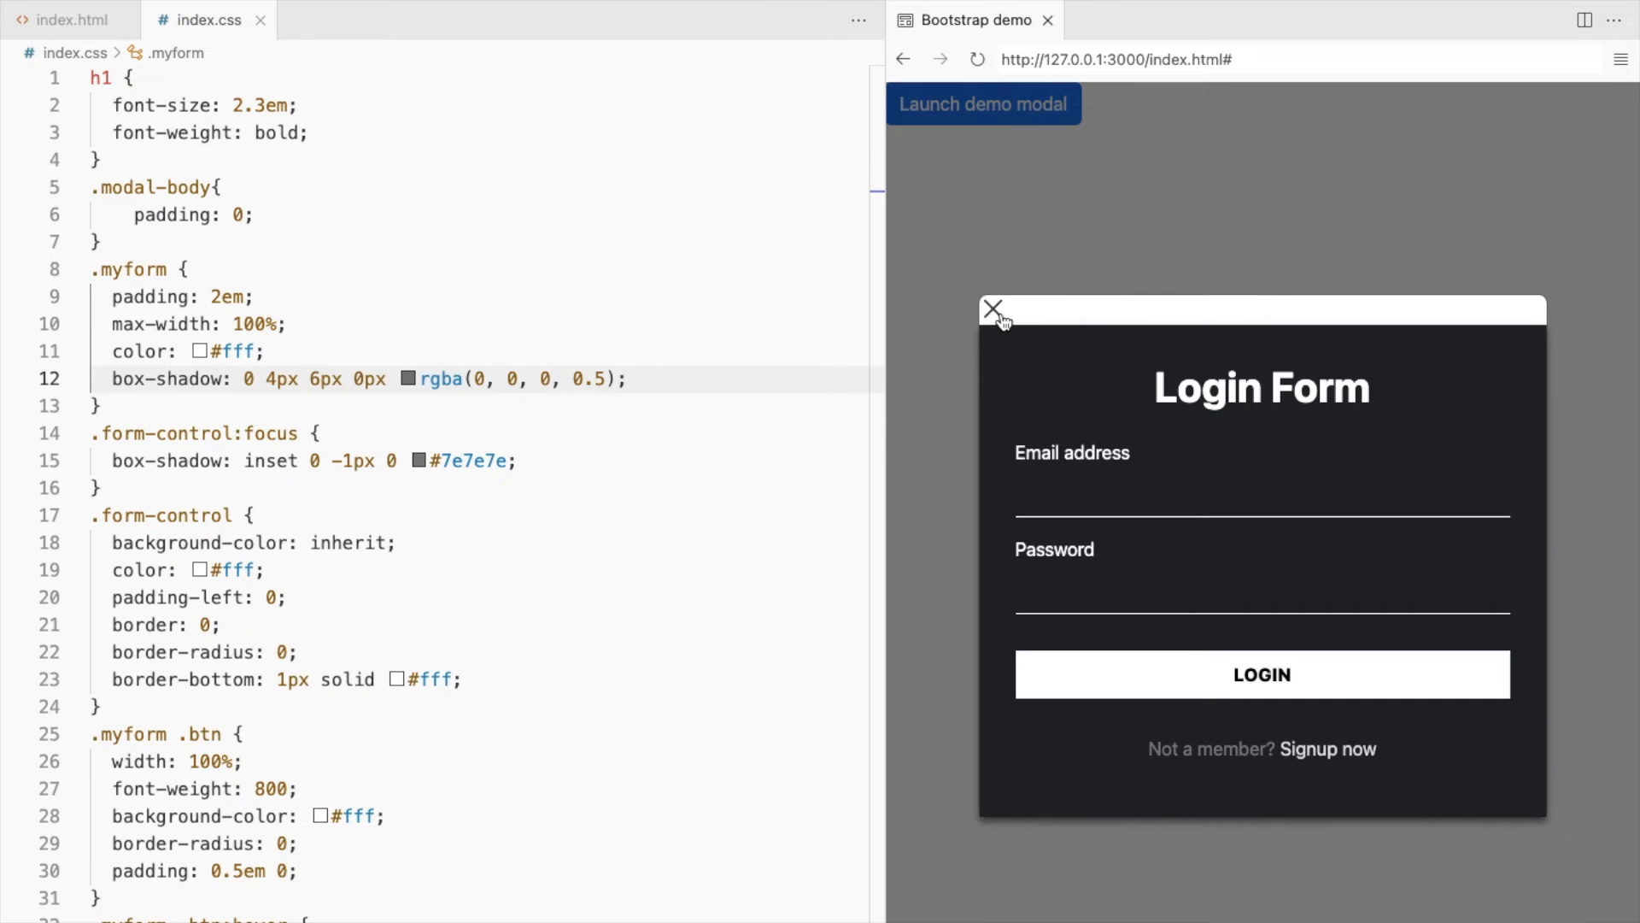
pyautogui.moveTo(1531, 355)
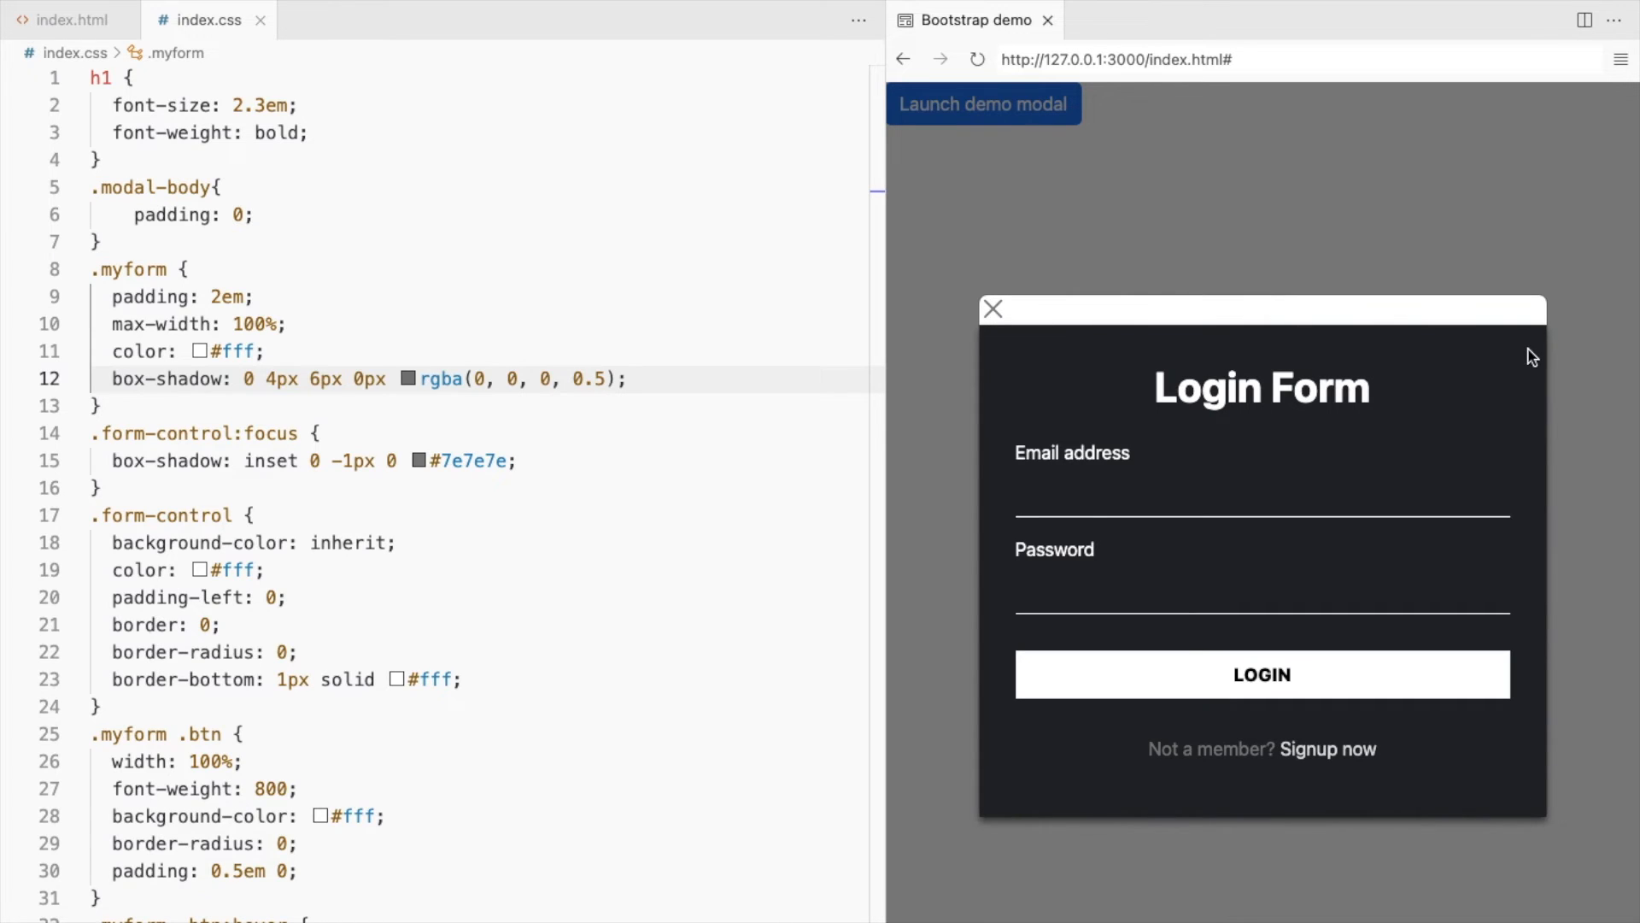
pyautogui.click(991, 309)
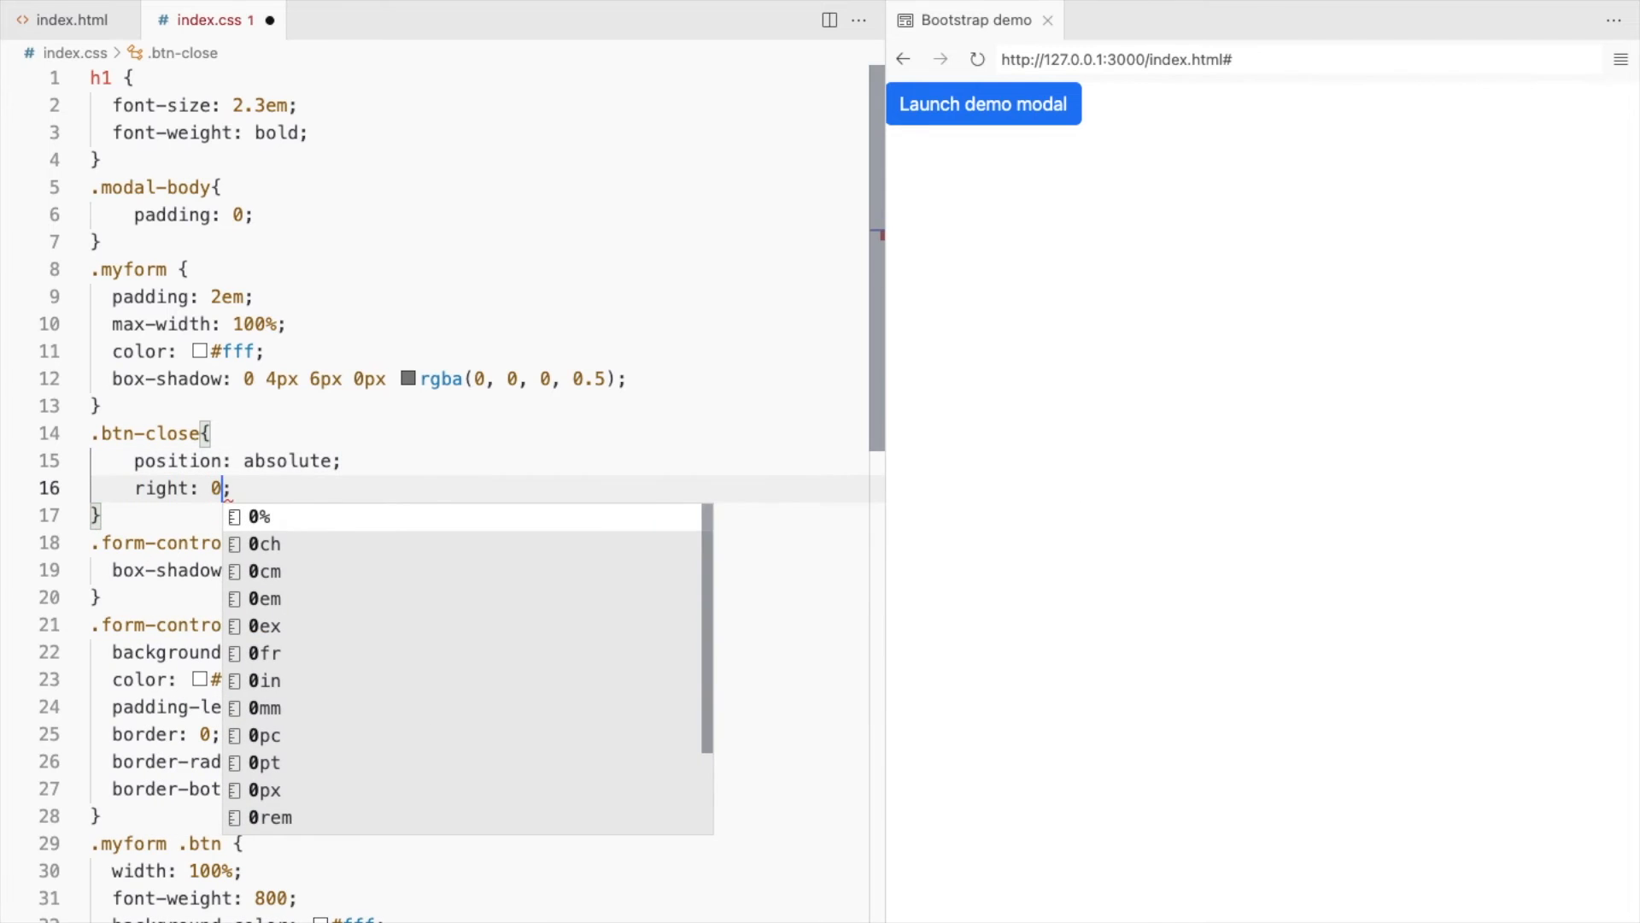
# Add .btn-close { position: absolute; right: 0; padding: 1em; } to index.css
pyautogui.click(981, 104)
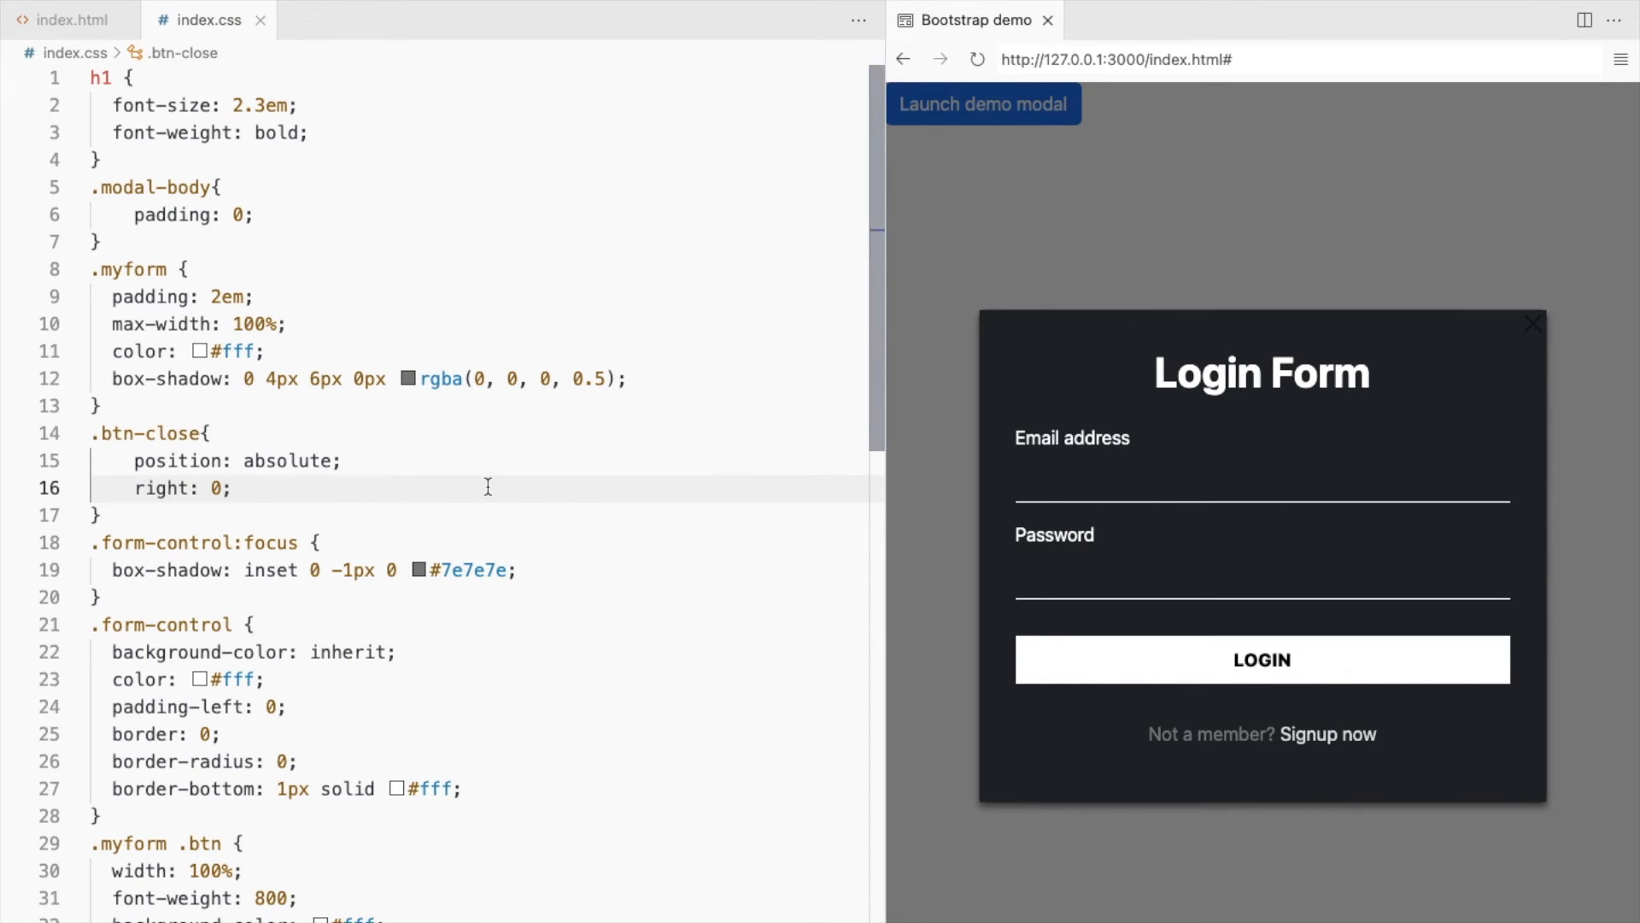
pyautogui.write('padding: ;')
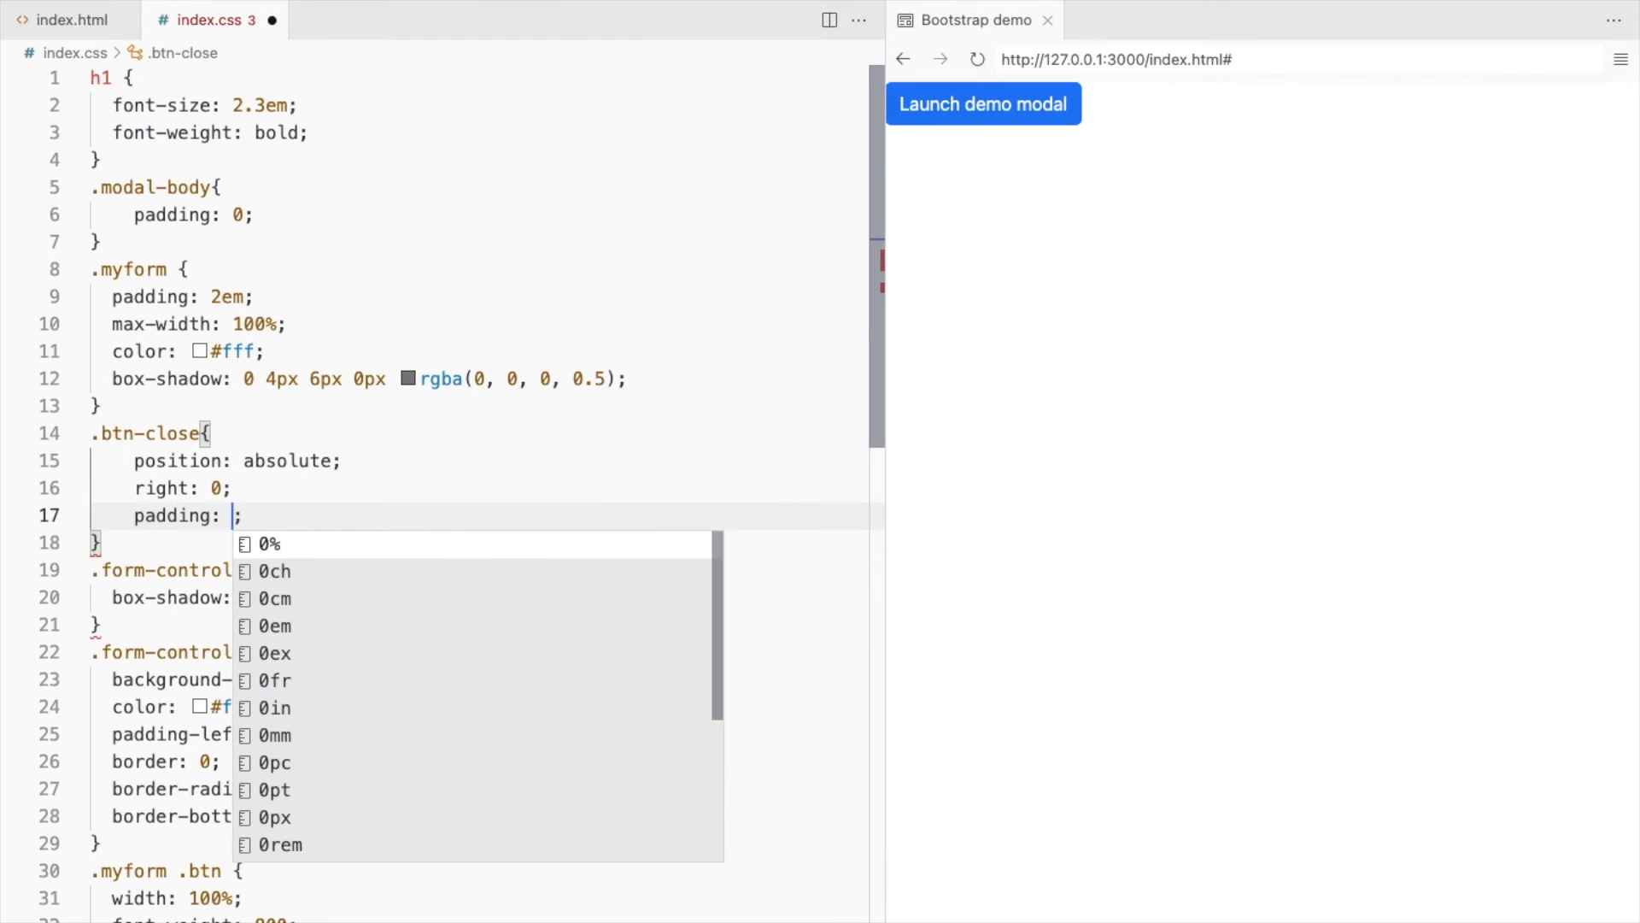
pyautogui.write('1em')
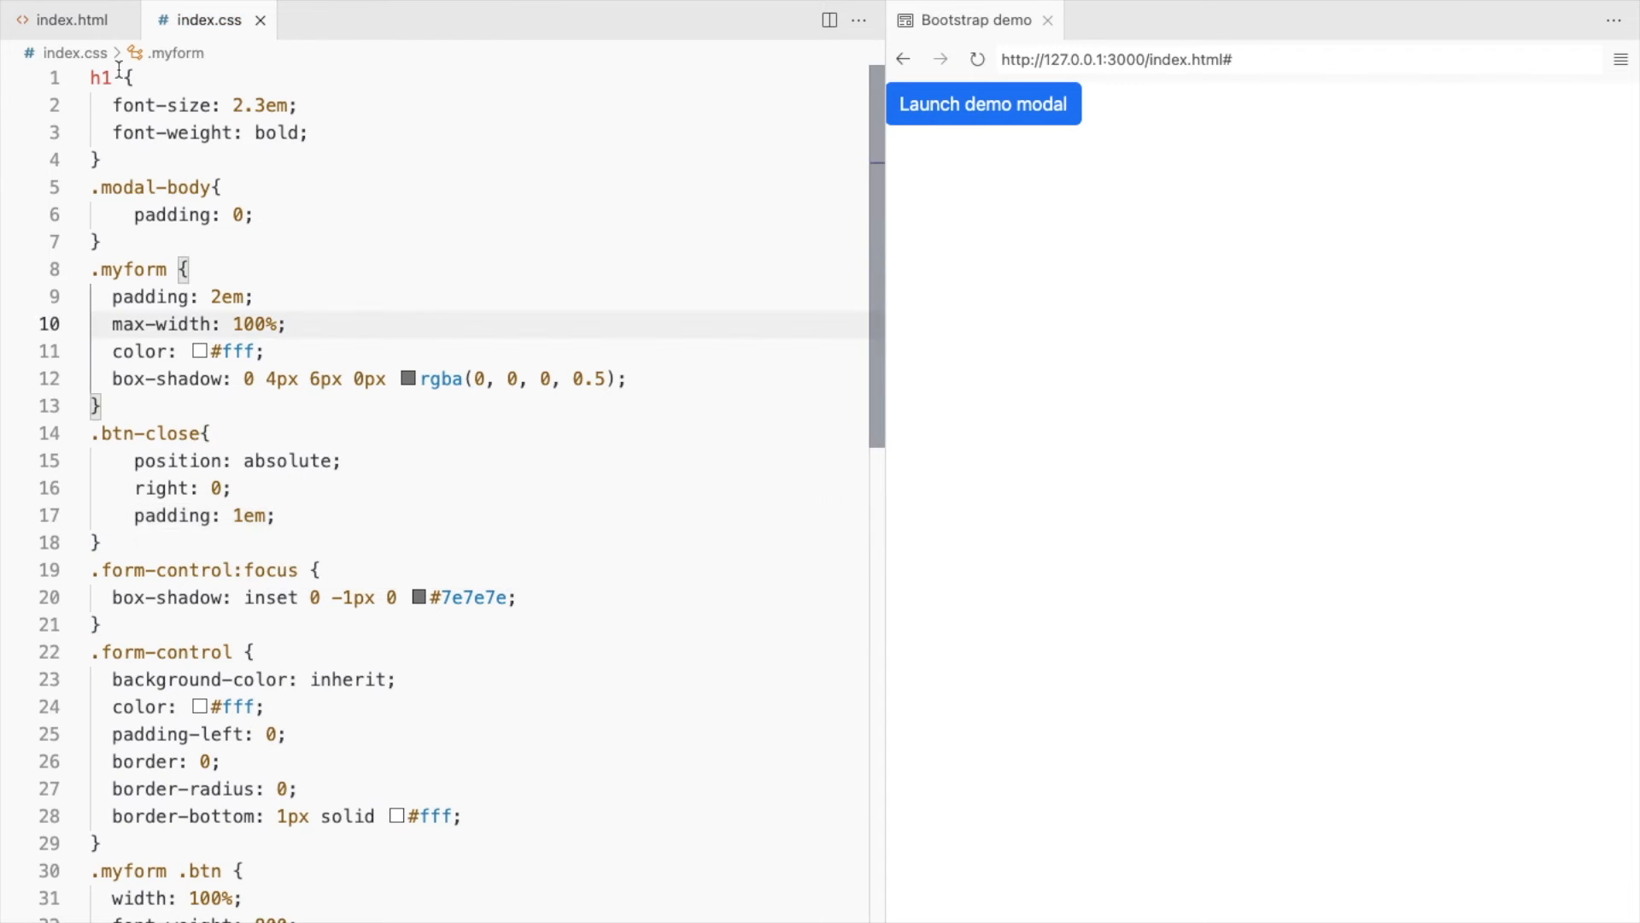
pyautogui.click(63, 19)
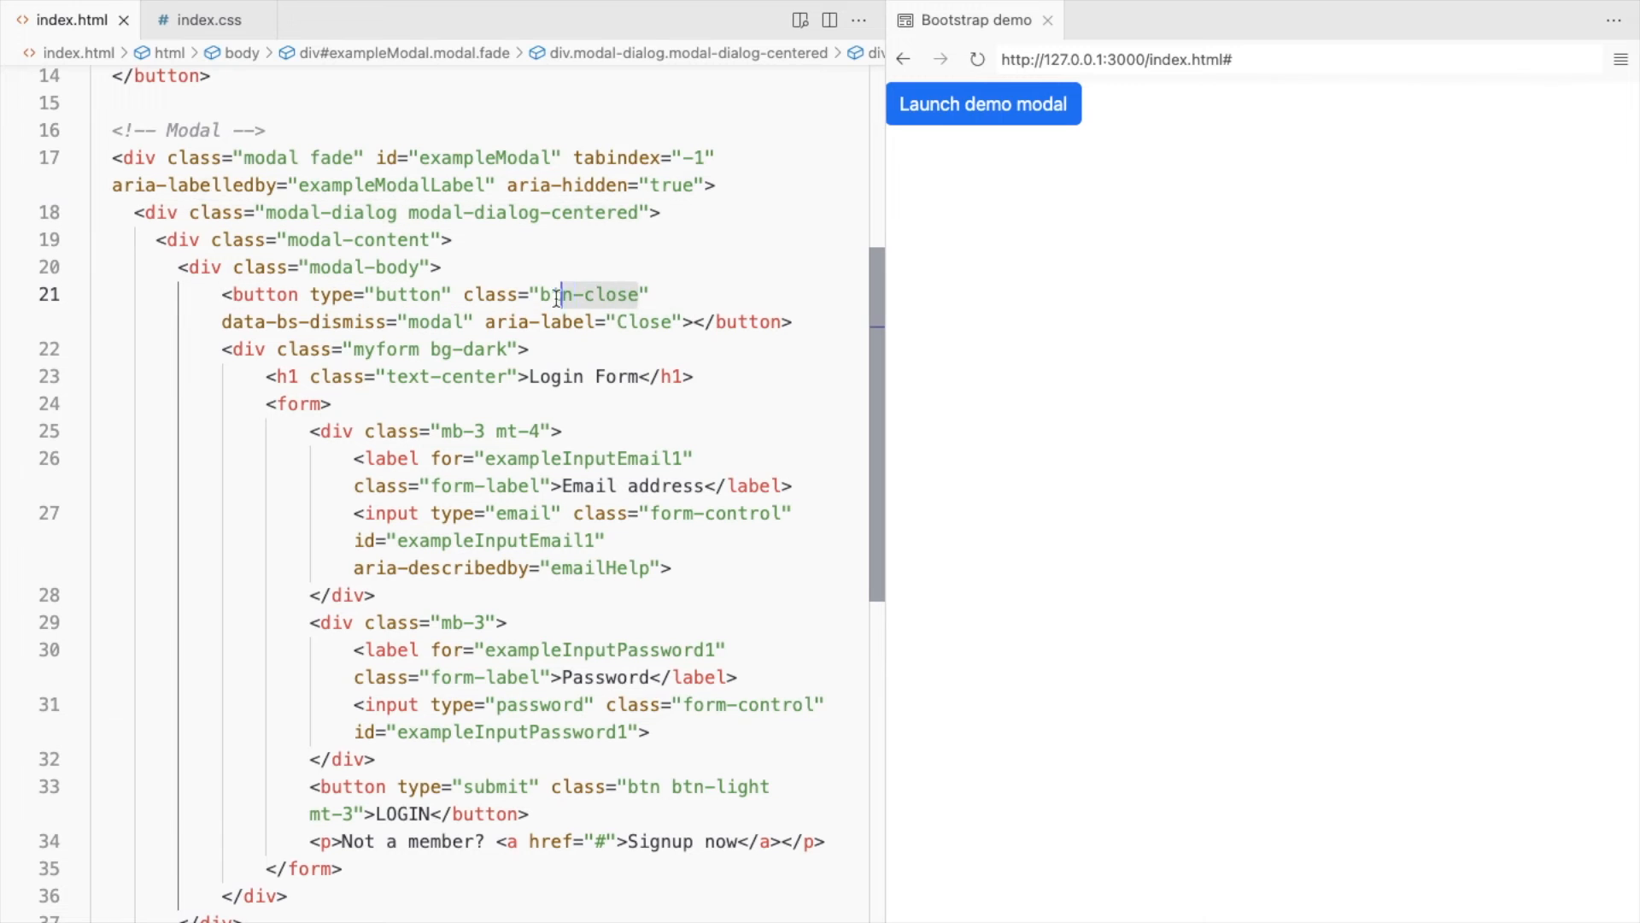
# Change the close button's class to "btn-close btn-close-white" so the modal shows a white close icon
pyautogui.write('btn-close')
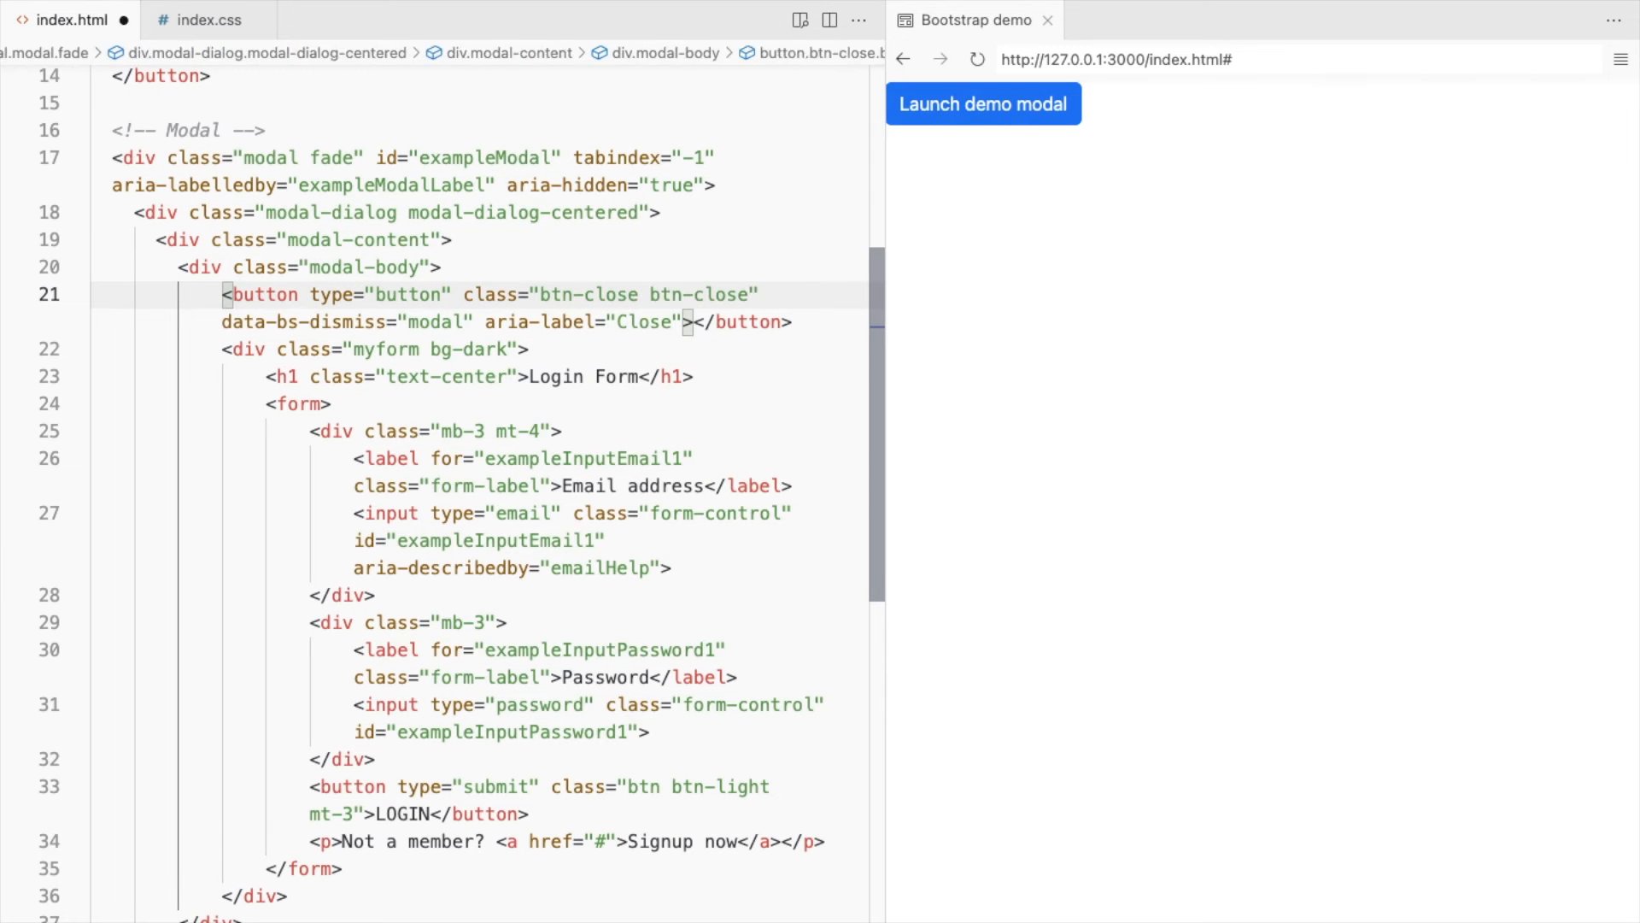
pyautogui.write('-white')
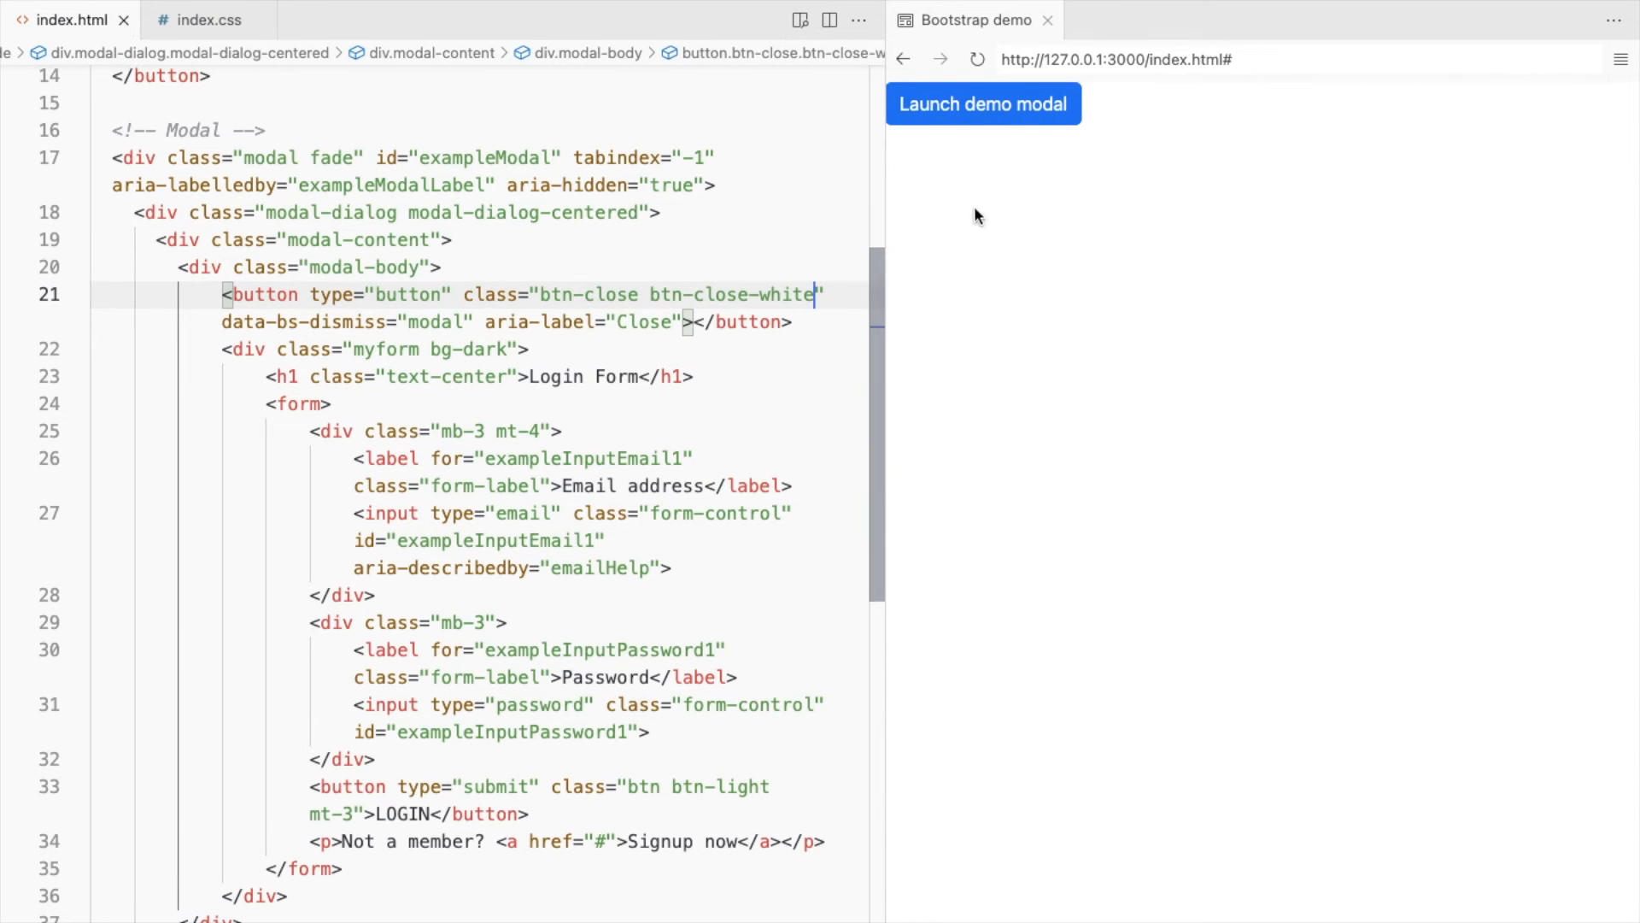
pyautogui.click(981, 104)
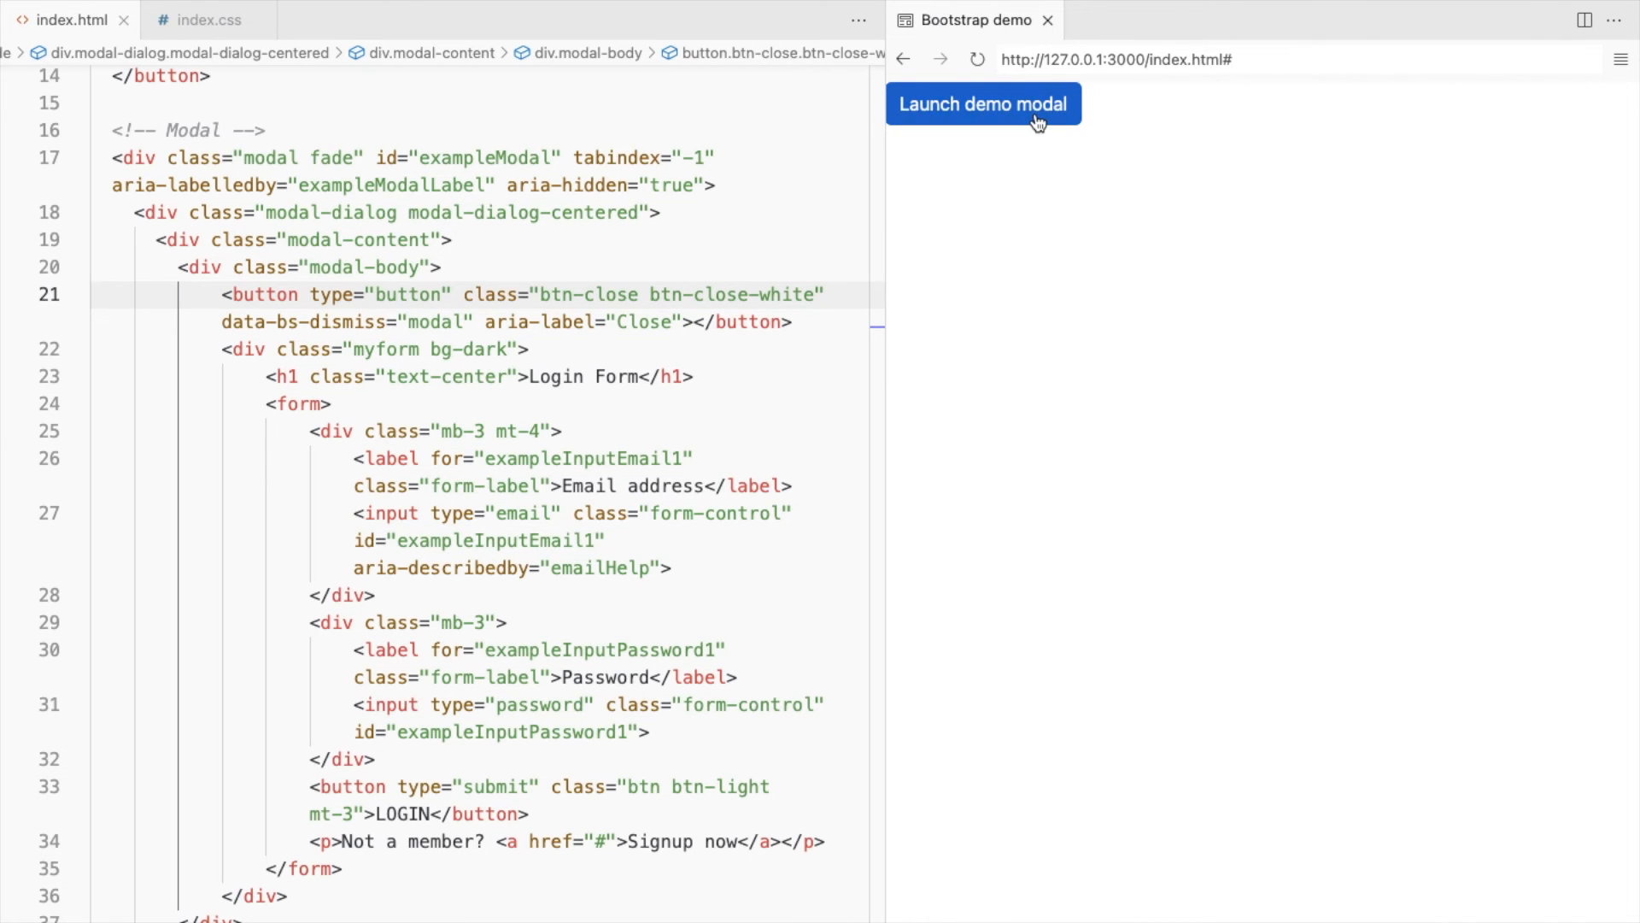
pyautogui.click(981, 105)
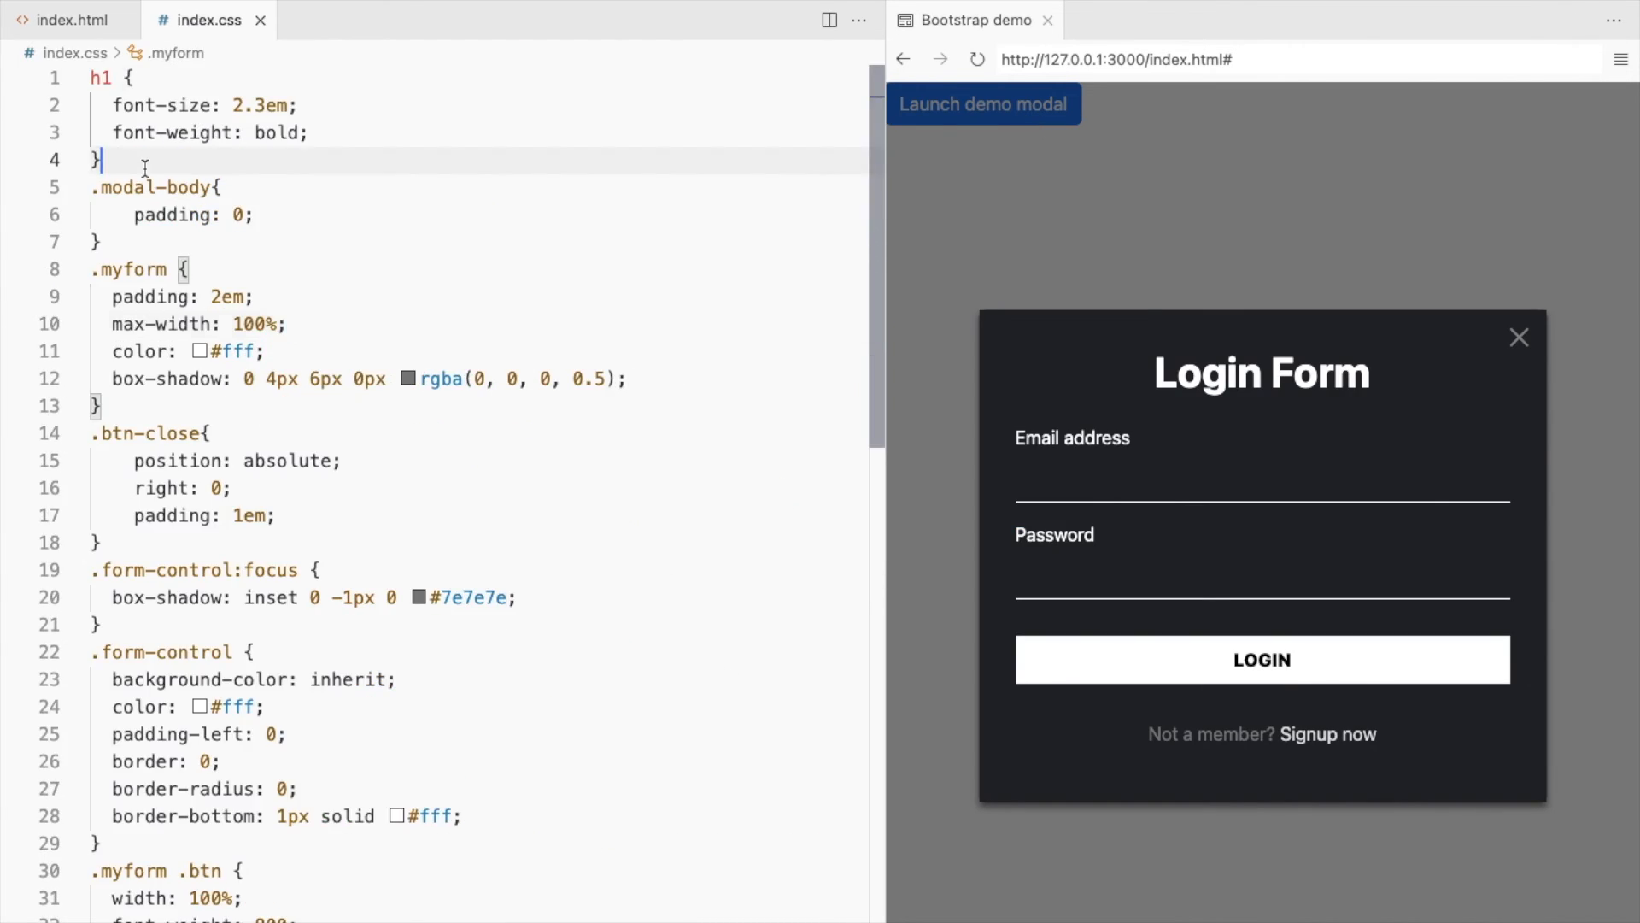
# Add .modal-content { width: 80%; margin-inline: auto; } and test the narrower centred modal, focusing the Email field
pyautogui.write('.modal-content{')
pyautogui.write('width: 80%;')
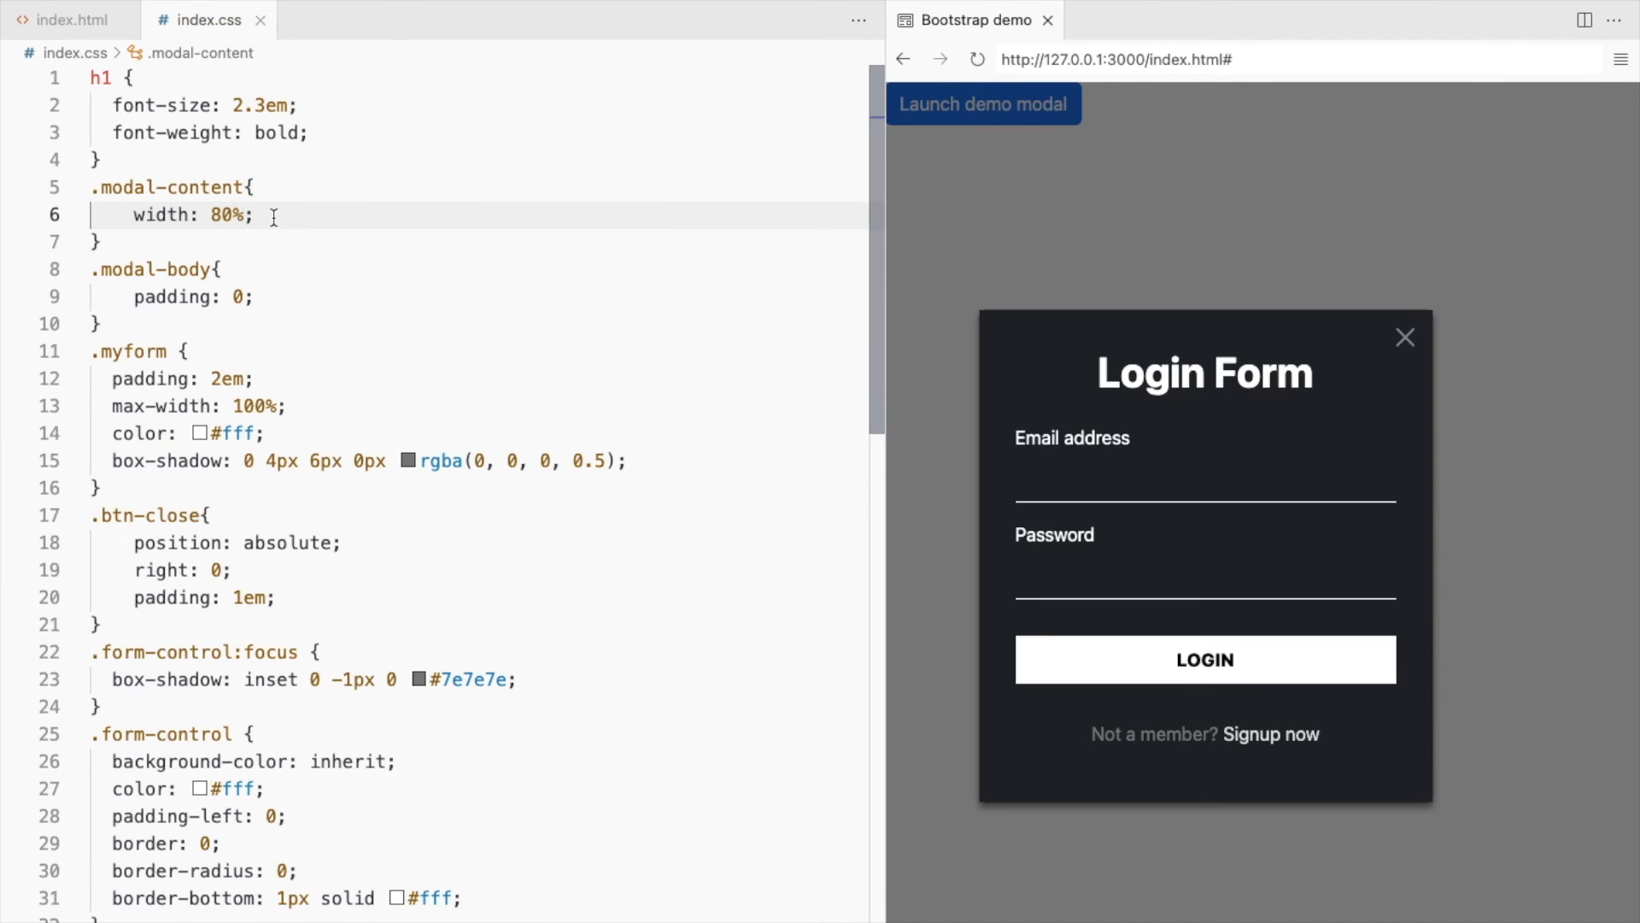
pyautogui.write('margin-inline: auto;')
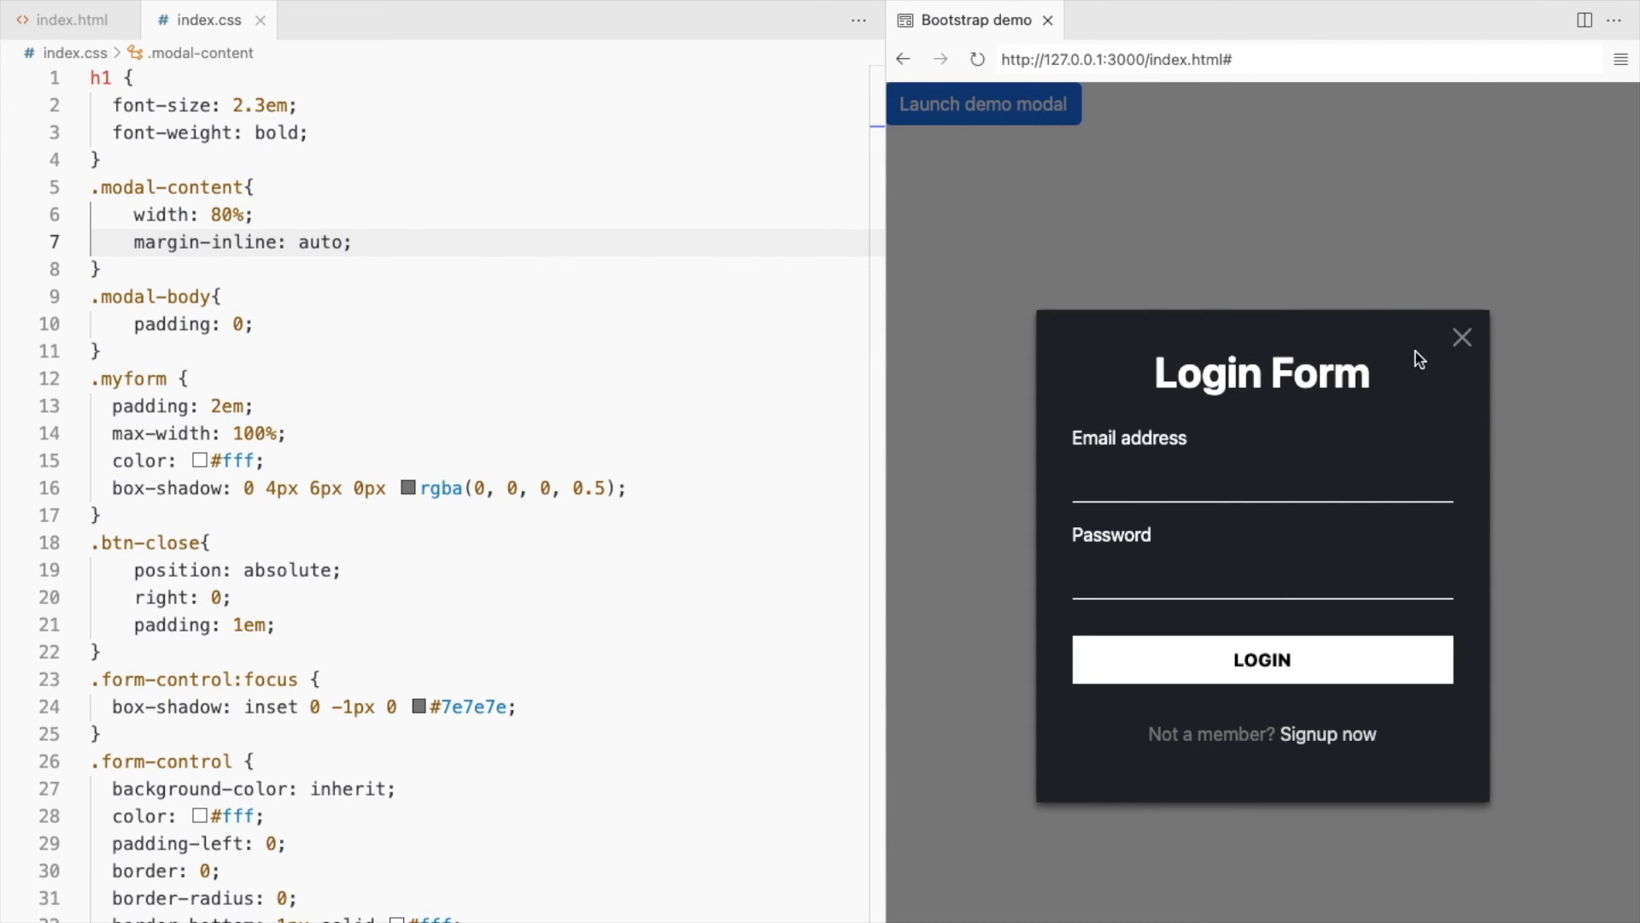
pyautogui.click(1261, 480)
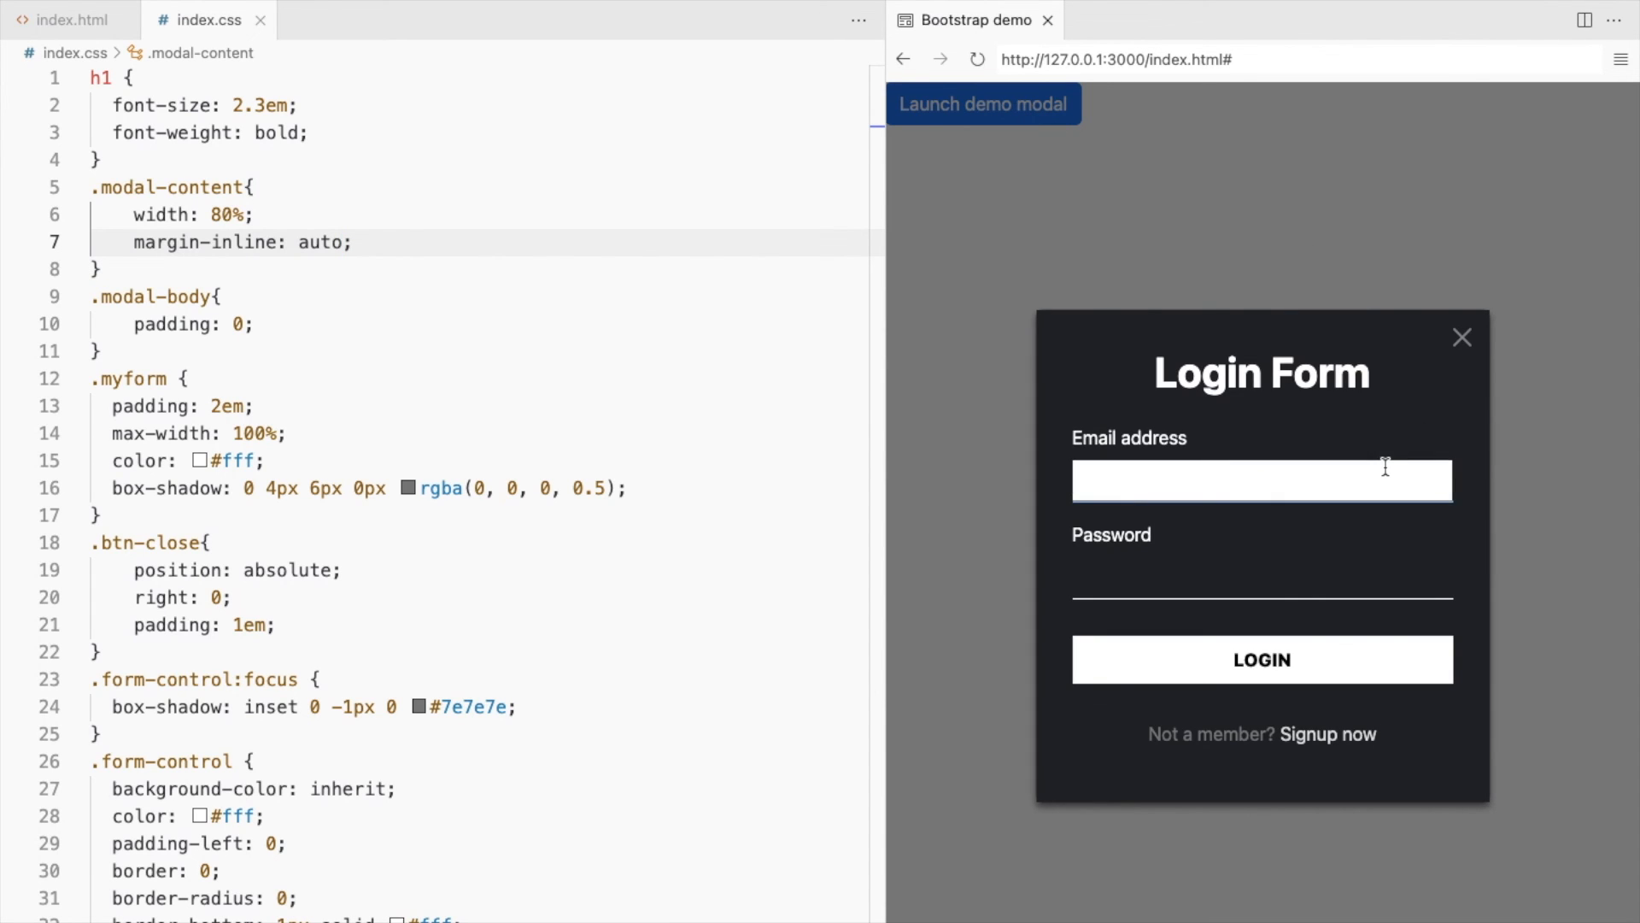
pyautogui.scroll(-3)
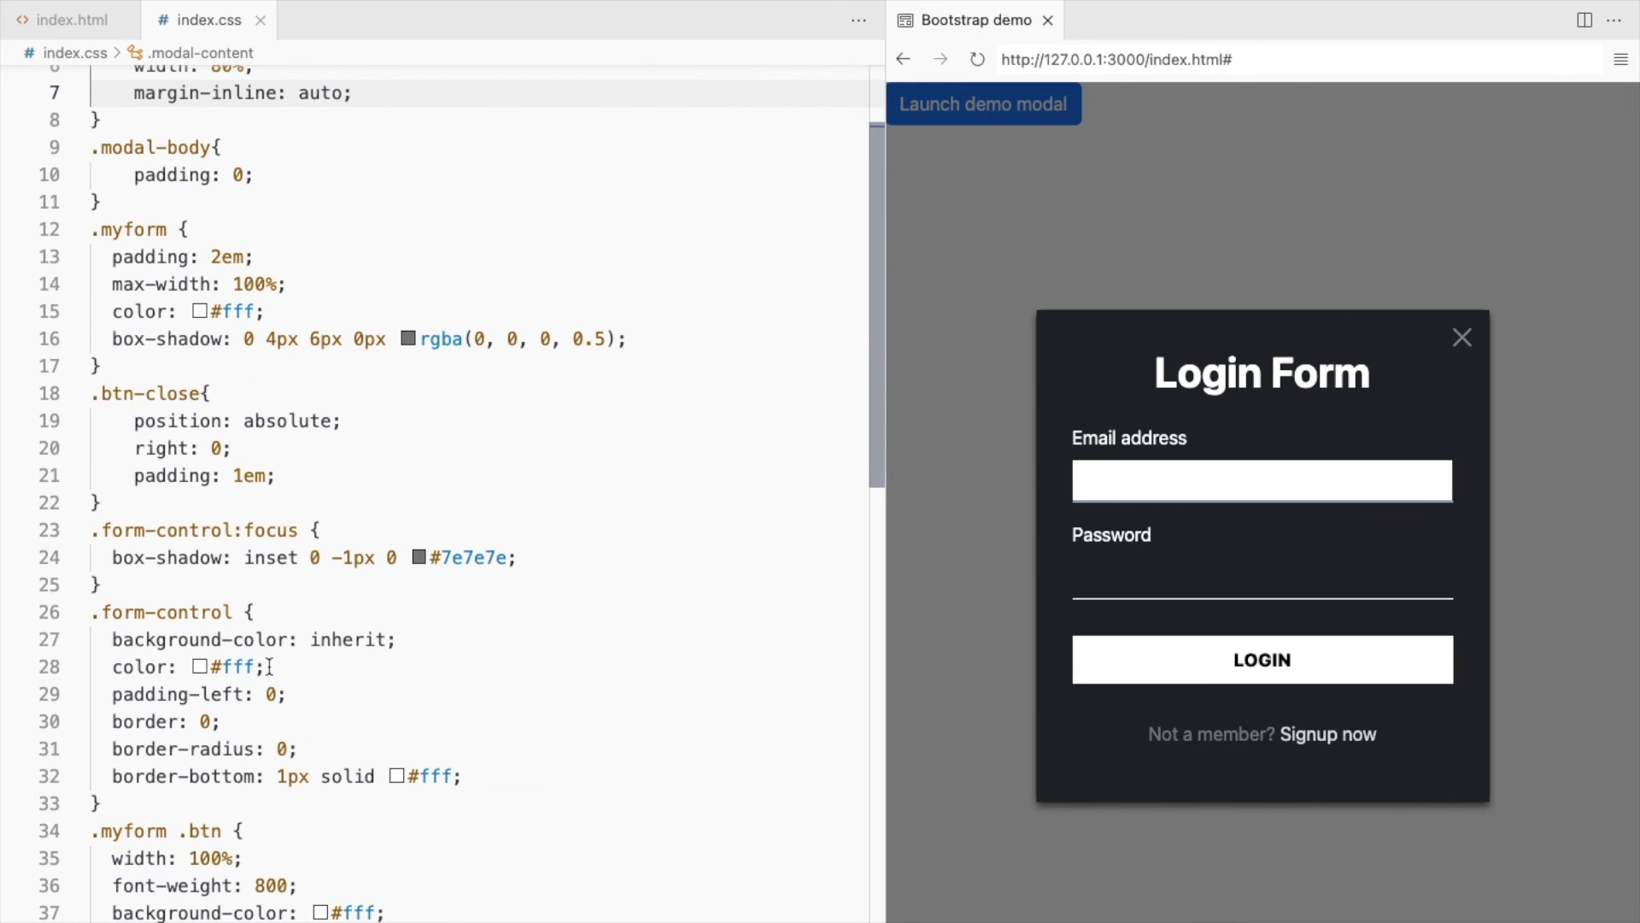